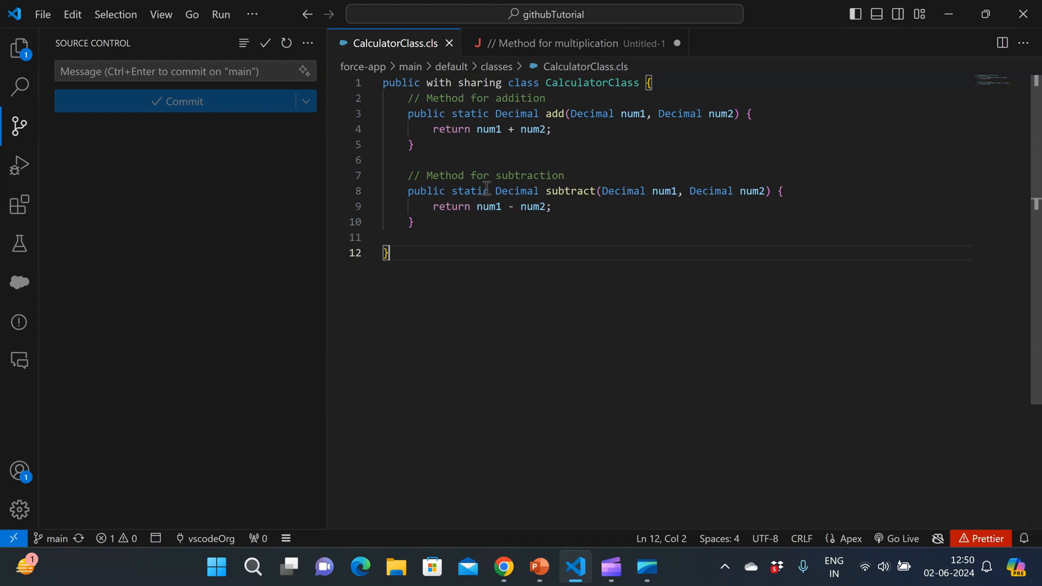
mouse_move(541, 138)
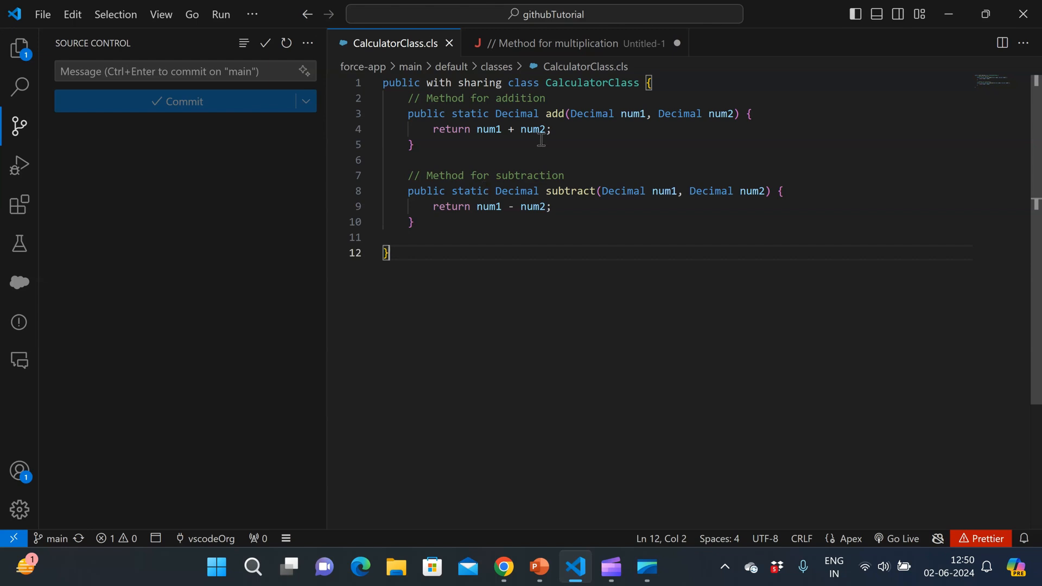
Create and check out a new local branch named feature/newDev from the status-bar branch list
double_click(591, 82)
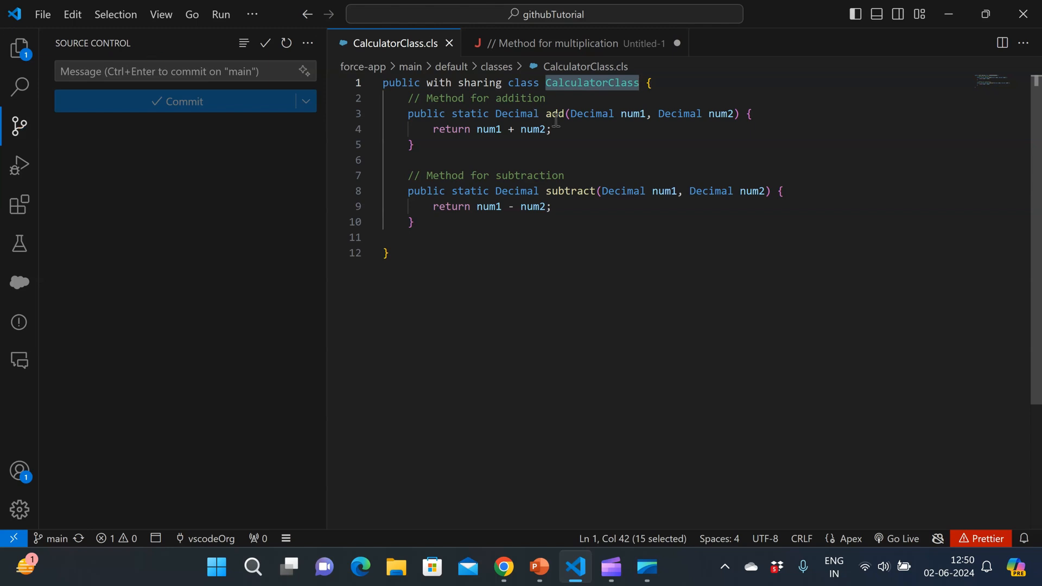
mouse_move(590, 157)
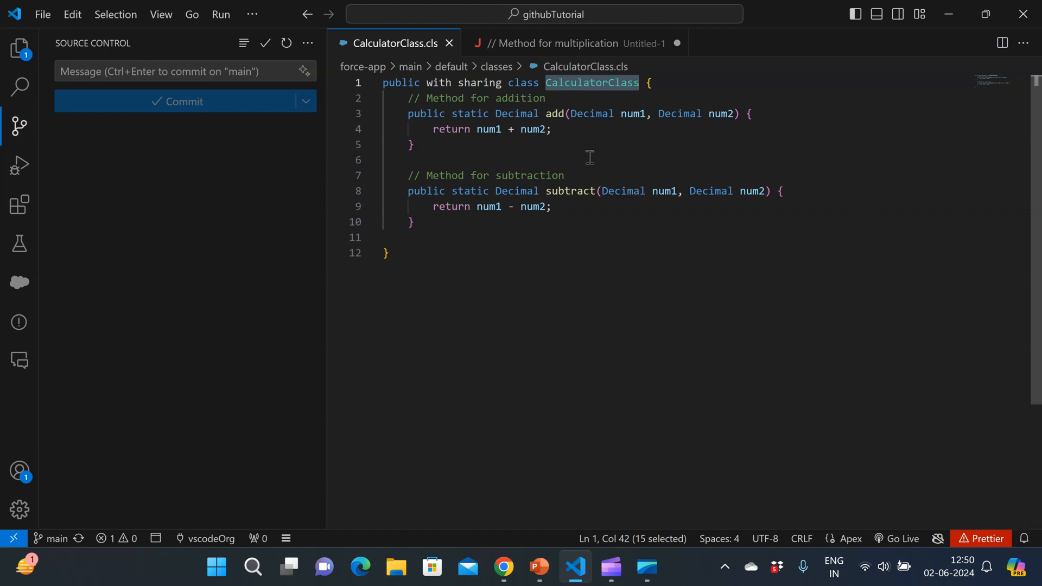
mouse_move(143, 457)
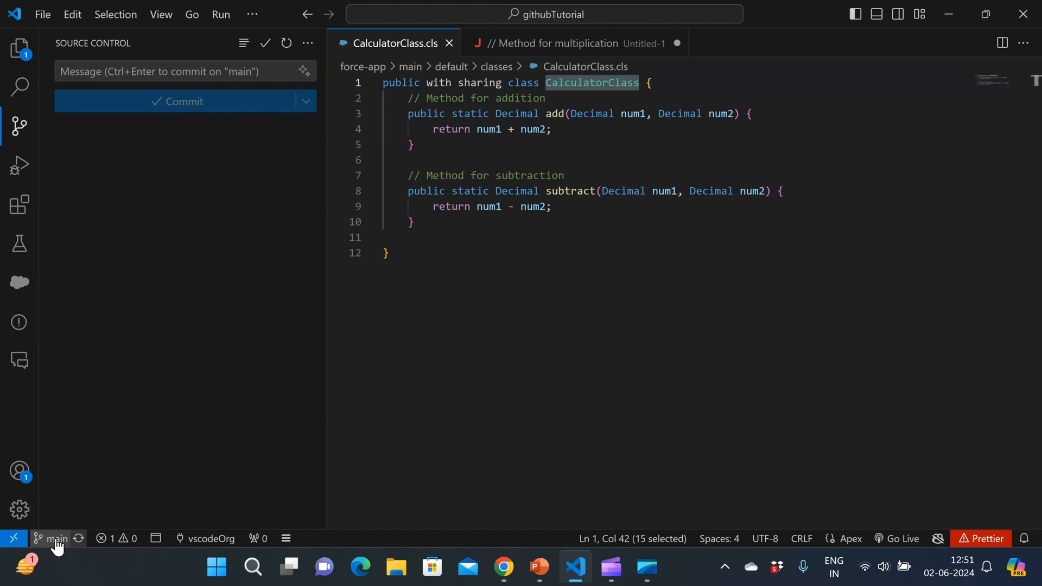
click(56, 538)
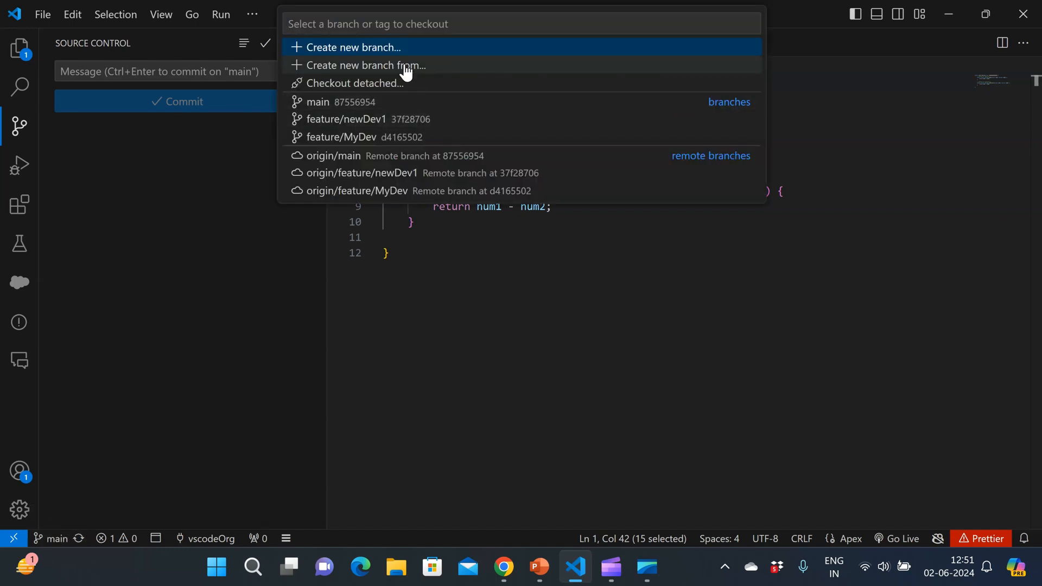
click(362, 65)
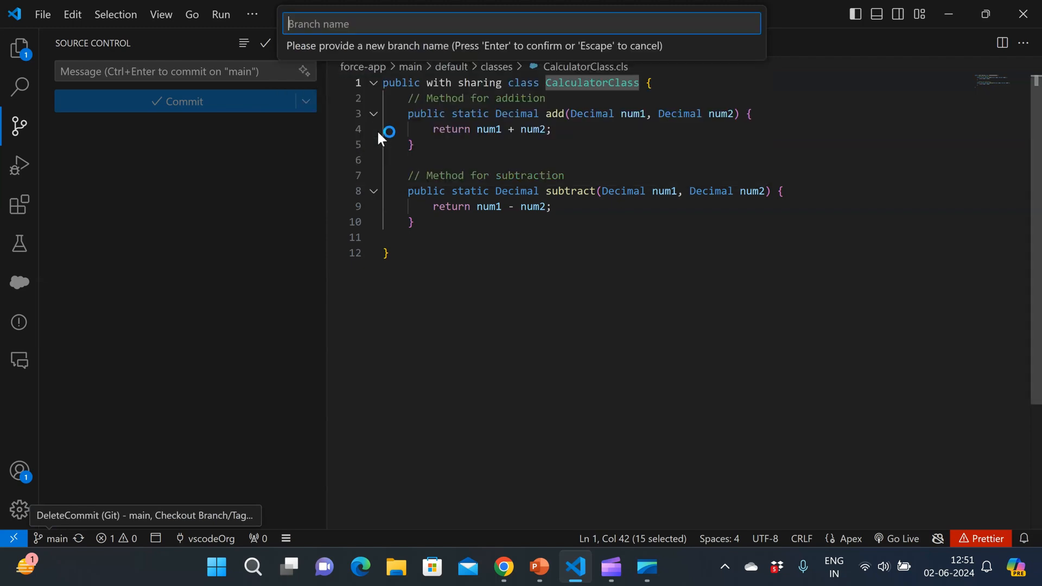
text(feature/)
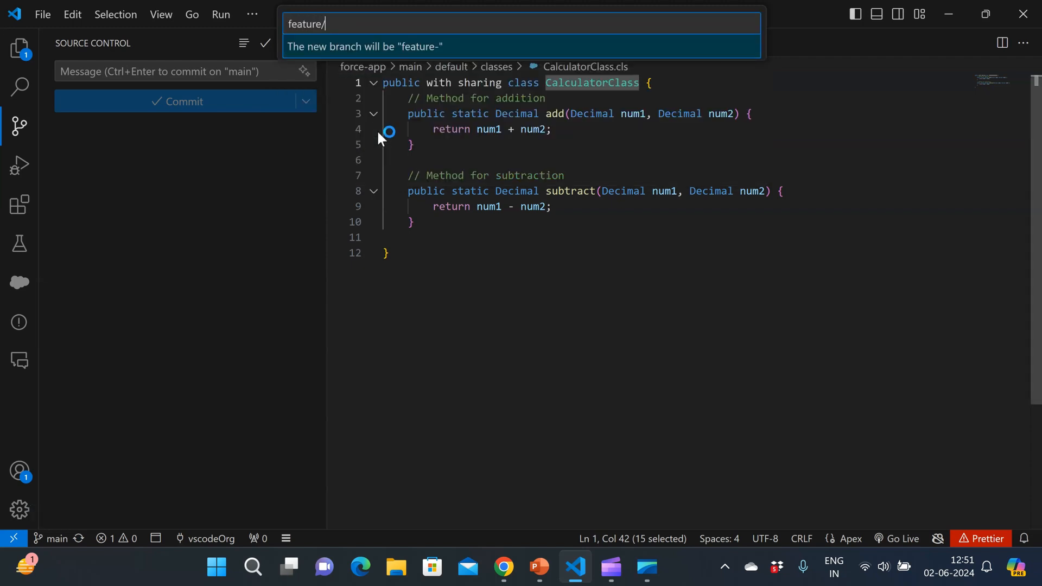
text(newDe)
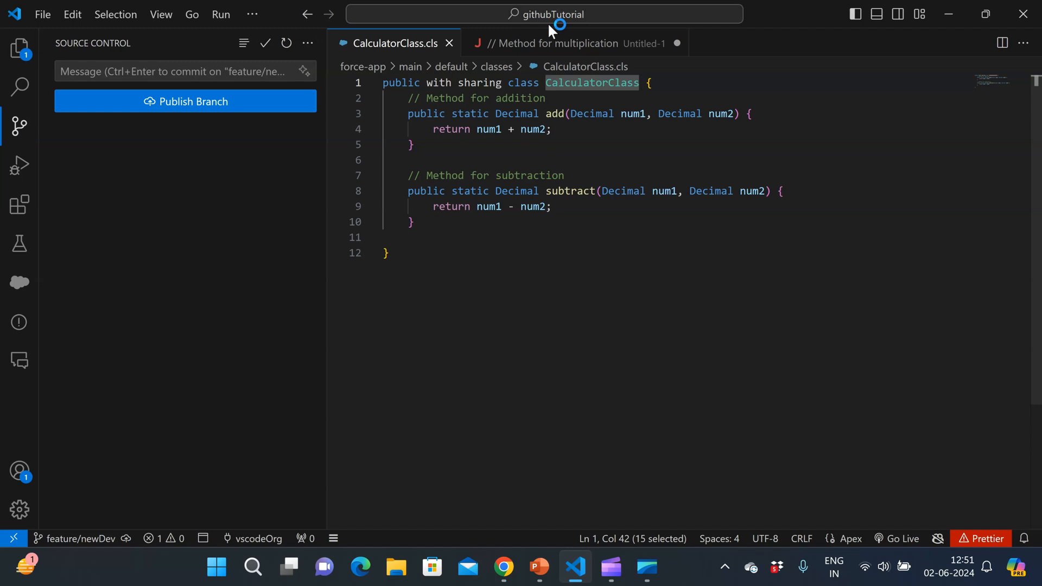
Copy all the new method code from the Untitled-1 note and return to CalculatorClass.cls
click(554, 43)
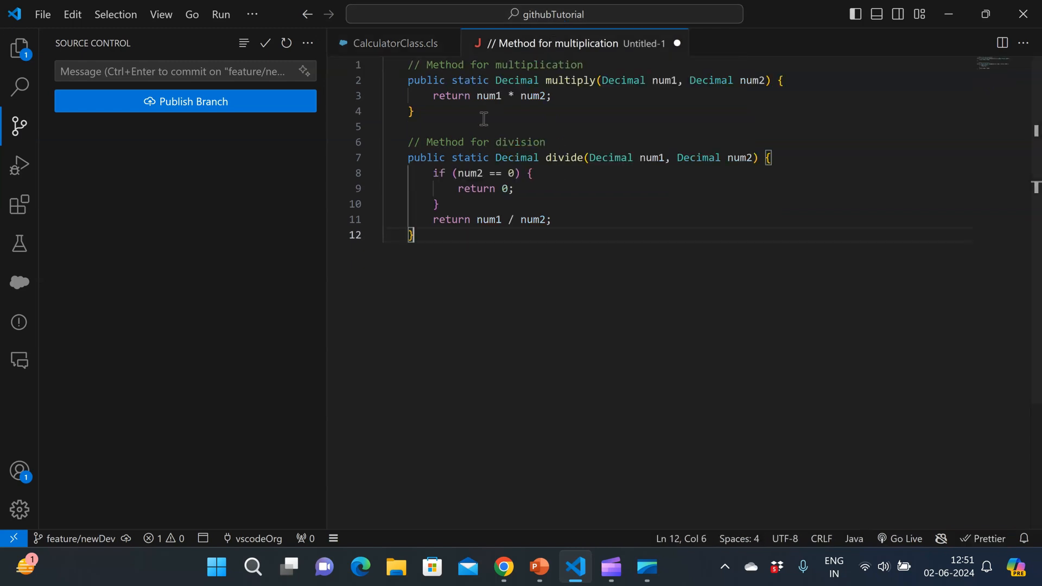
key(ctrl+a)
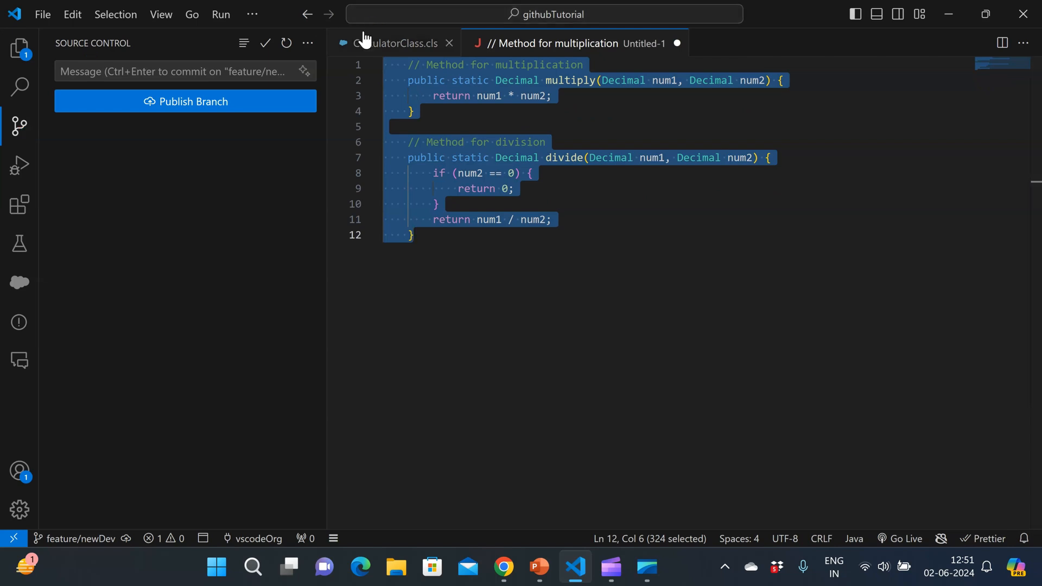
click(394, 43)
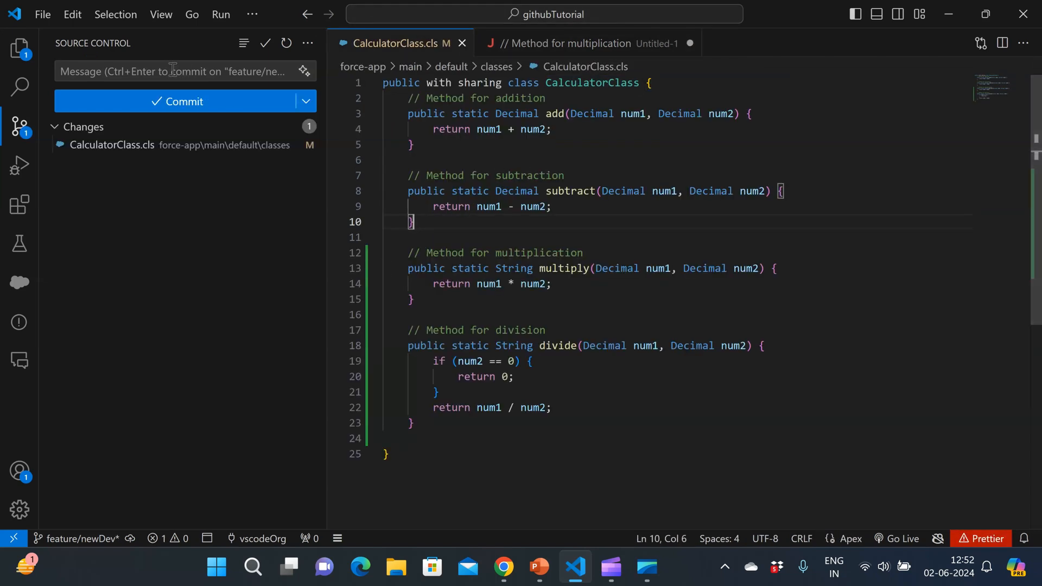
Commit the multiply and divide methods with all changes staged, then publish feature/newDev
click(180, 71)
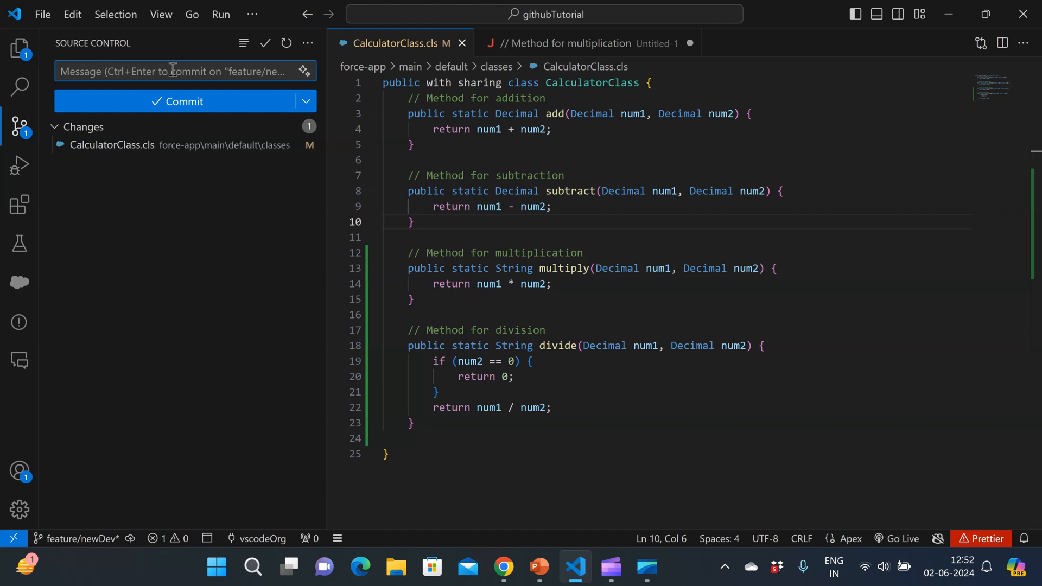
click(186, 101)
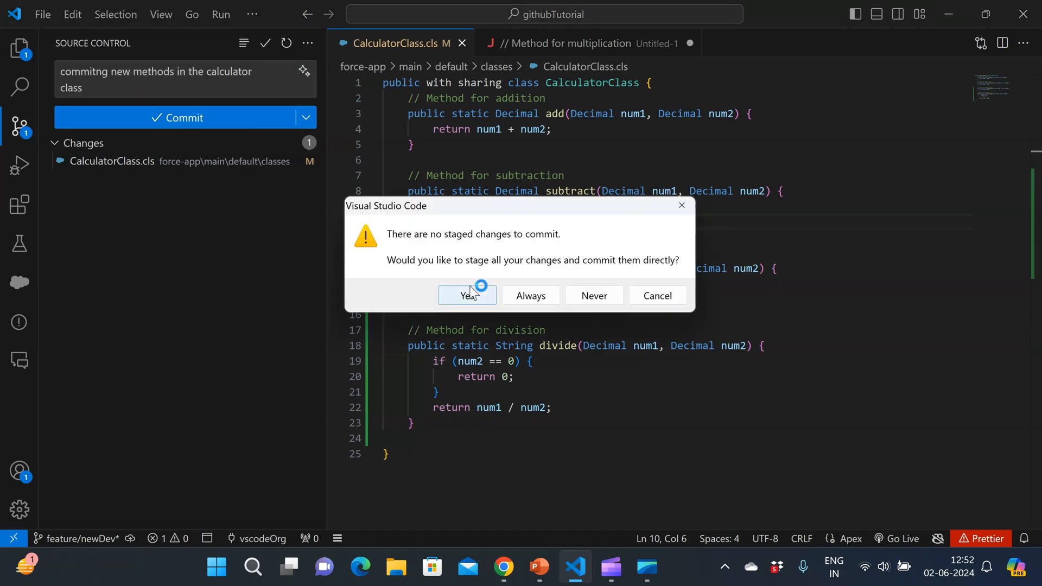
click(463, 296)
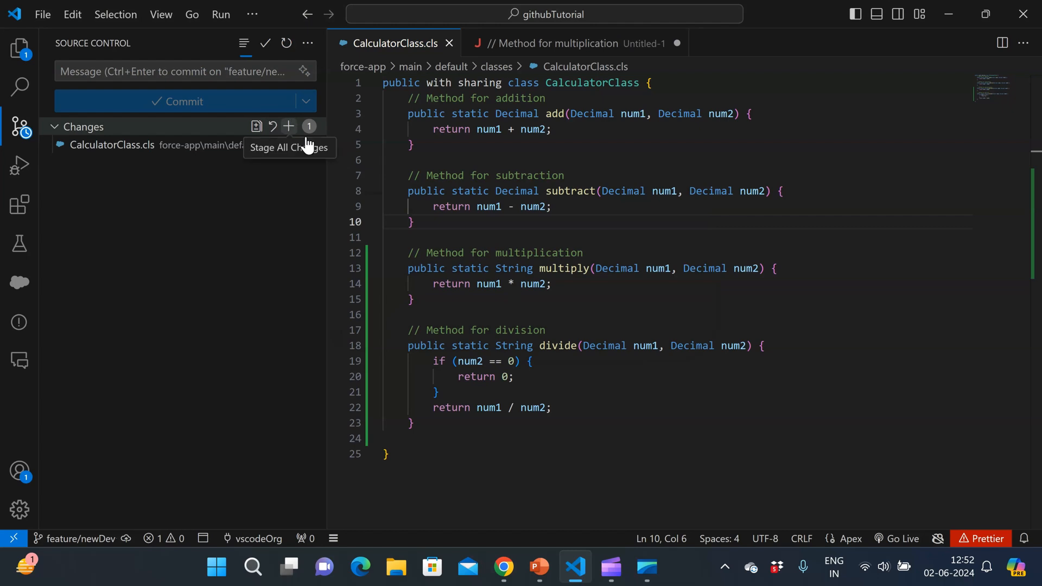
click(184, 101)
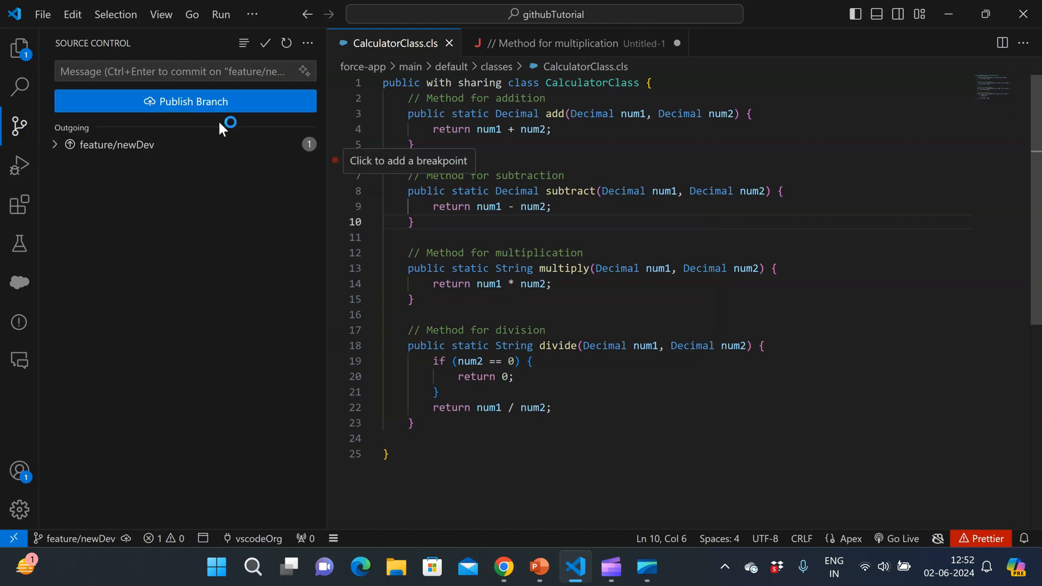
click(184, 101)
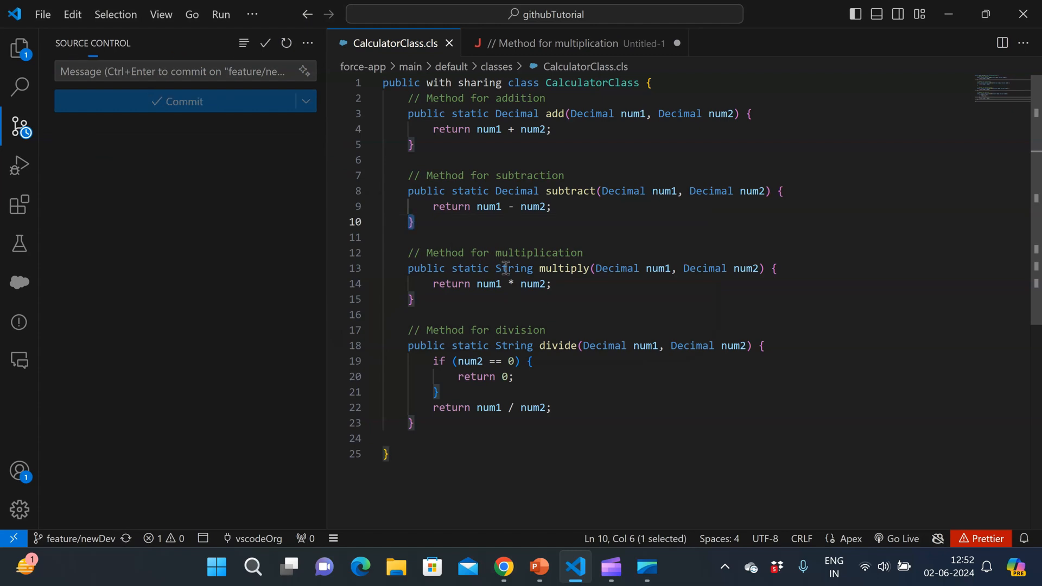
Select multiply's String return type and bring up the title-bar menu with terminal options
double_click(513, 268)
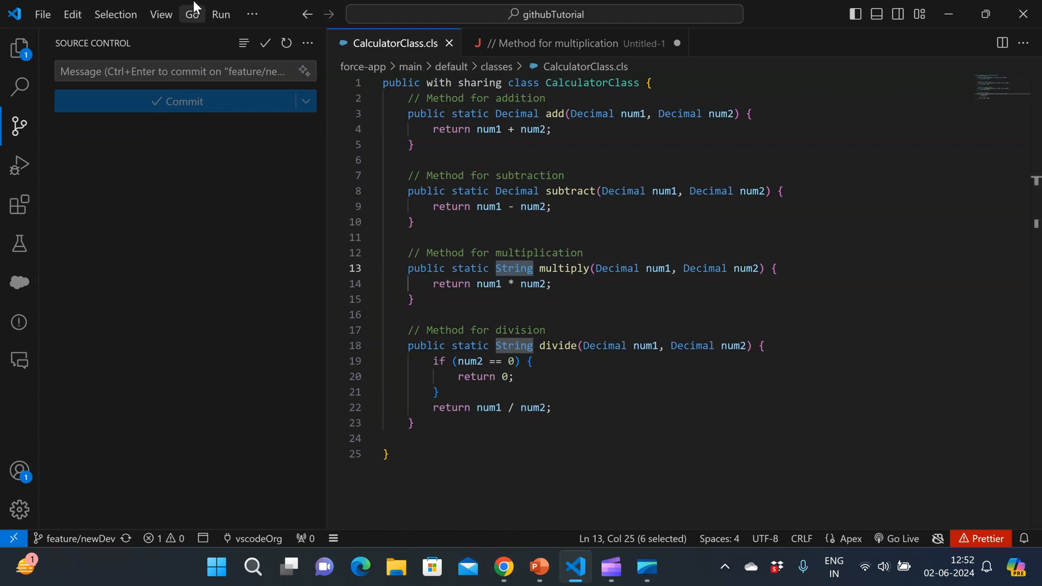
click(252, 14)
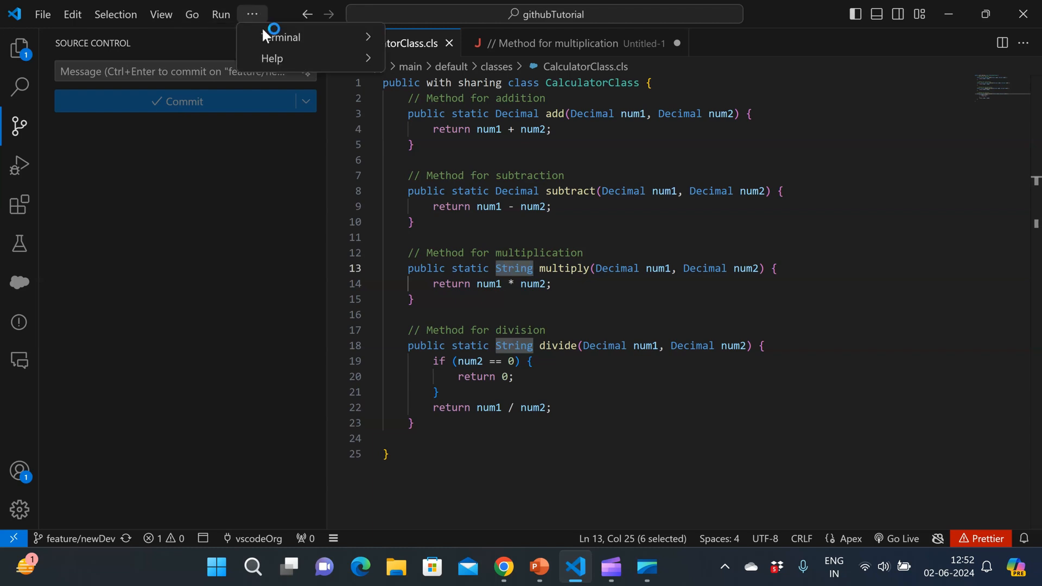
mouse_move(281, 37)
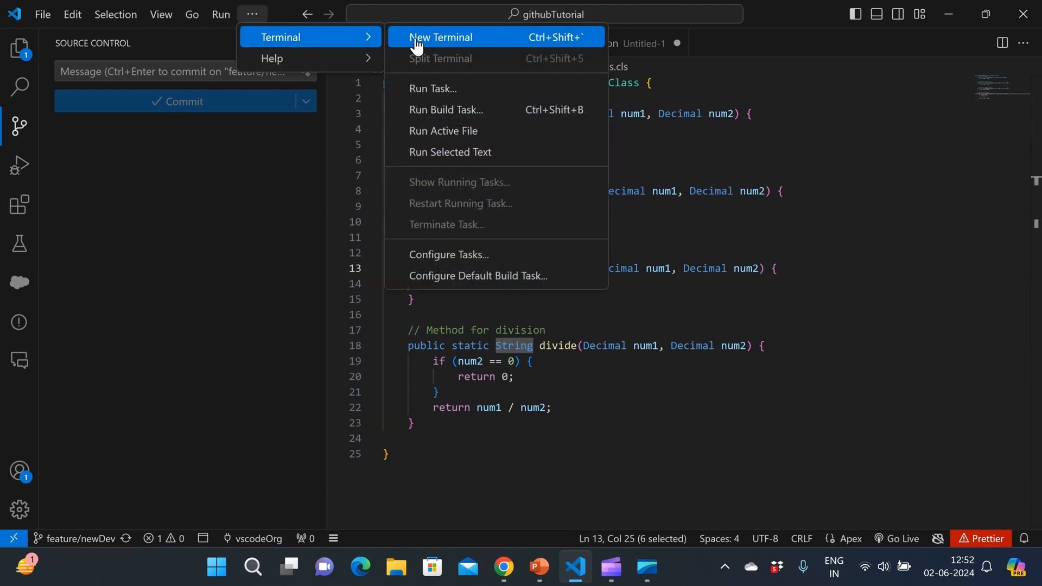
Start a new PowerShell terminal and run git branch and git log
click(441, 36)
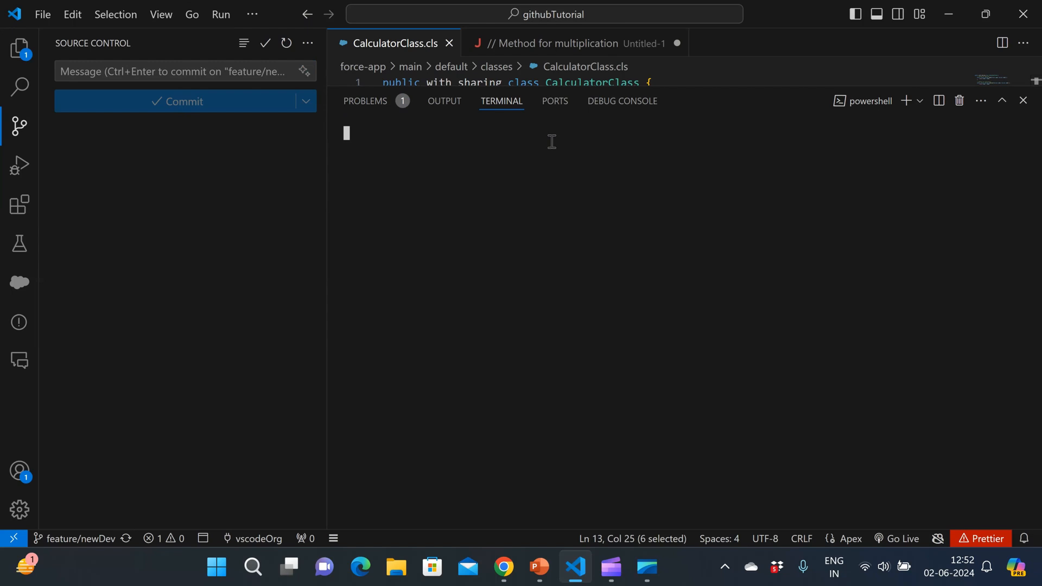
mouse_move(575, 141)
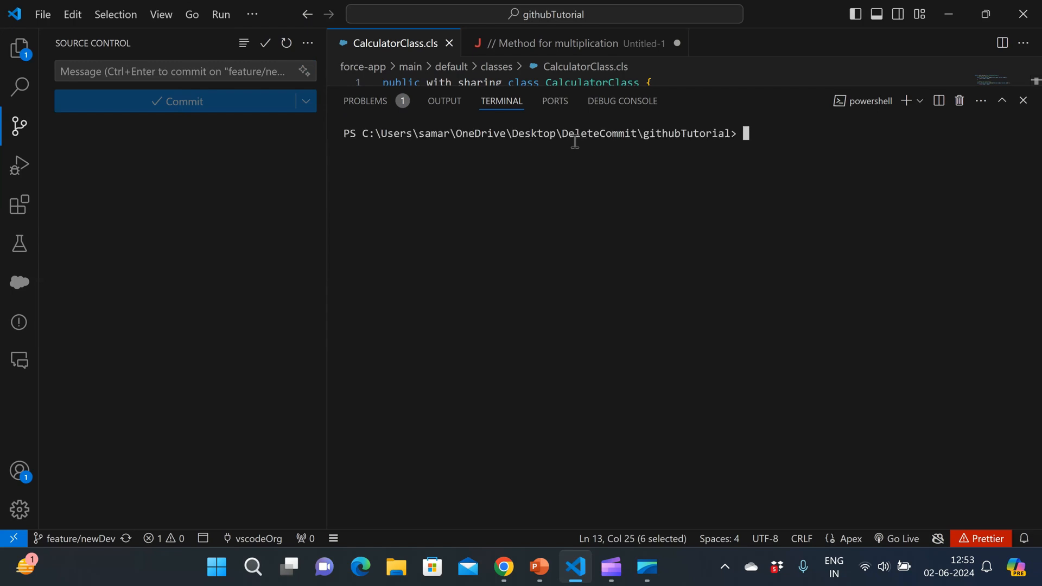
text(git l)
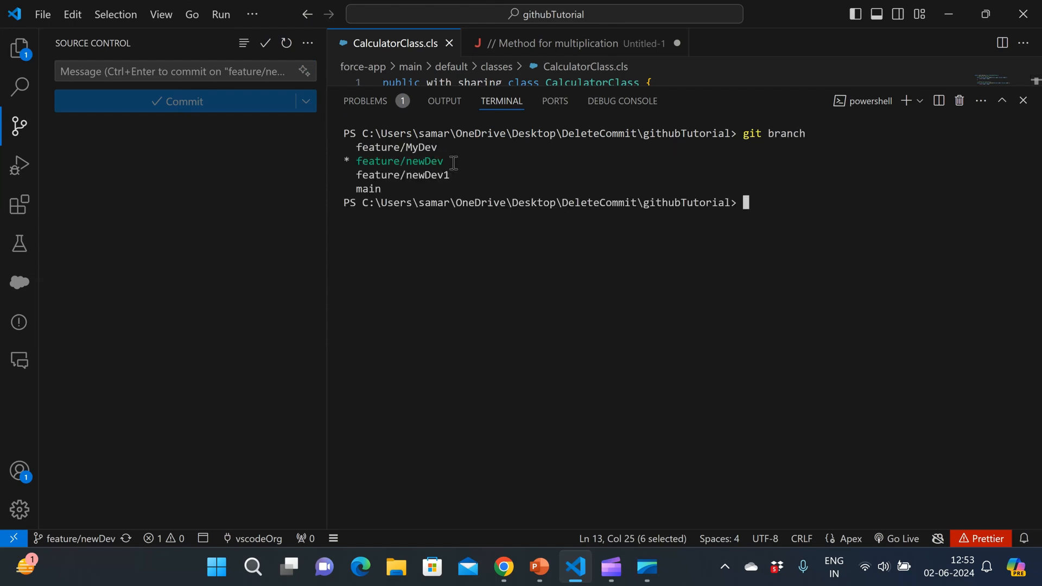
text(git log)
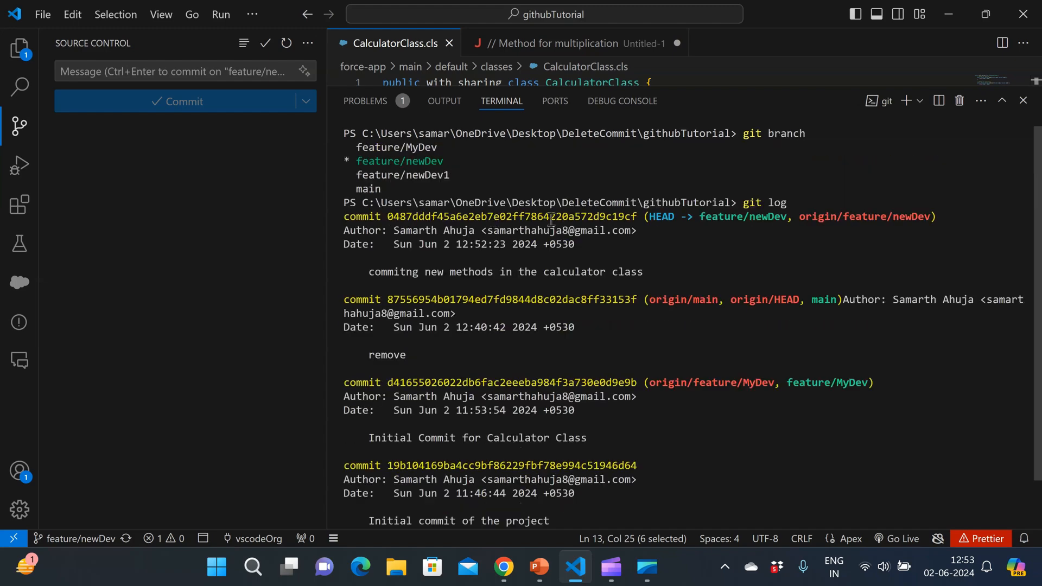
Scroll to the end of the commit log and begin a git rebase command
scroll(down, 3)
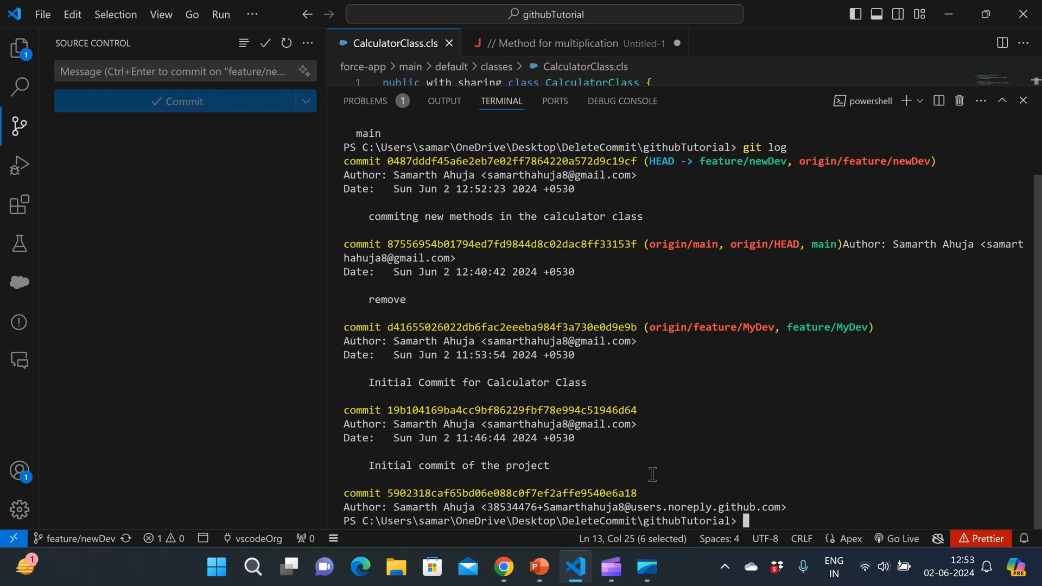
text(git rebase -)
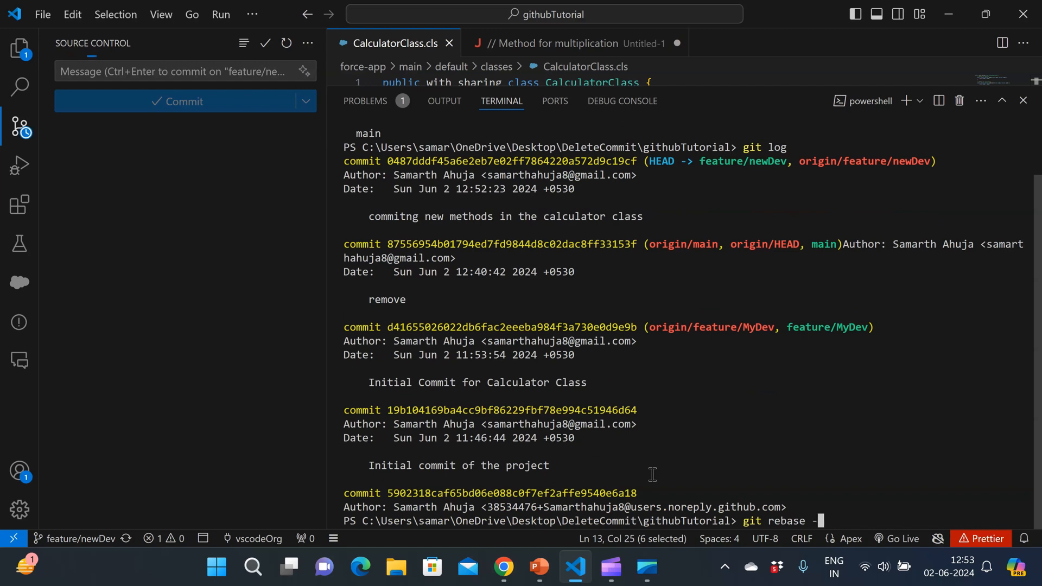
Start an interactive rebase on HEAD~1 and mark the new-methods commit as drop
text(i)
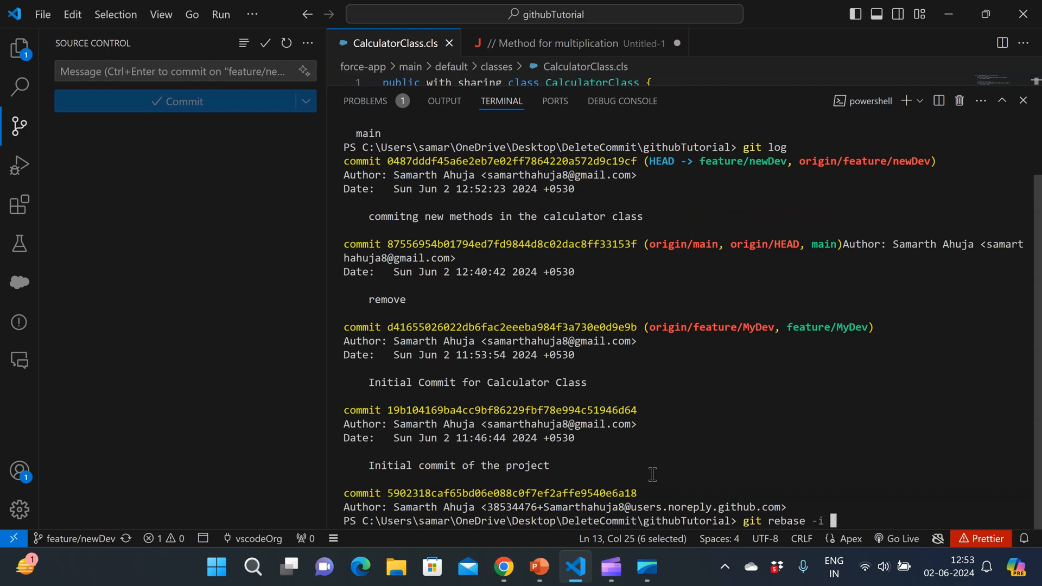
text(Head)
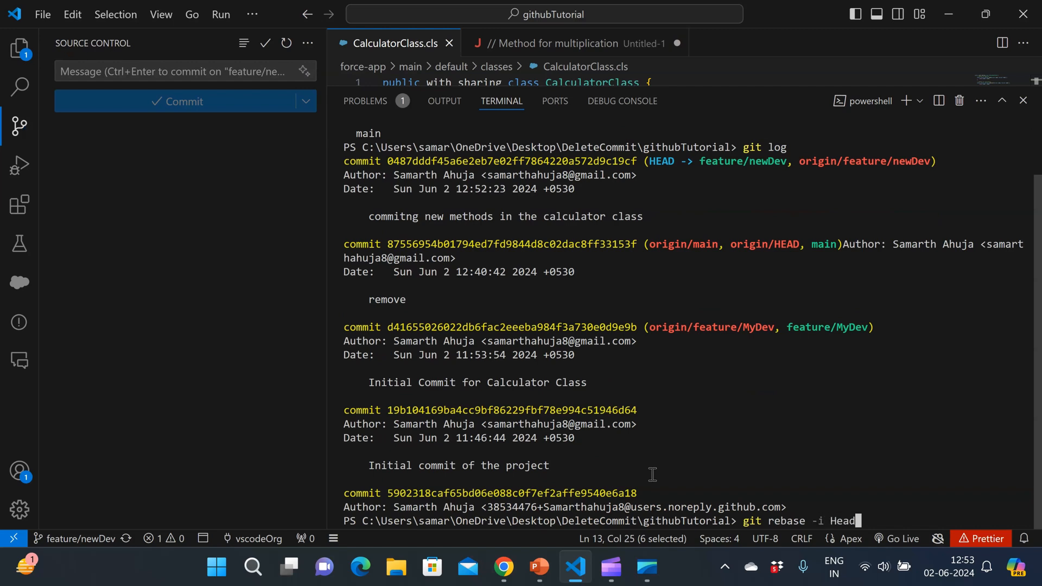
key(Backspace)
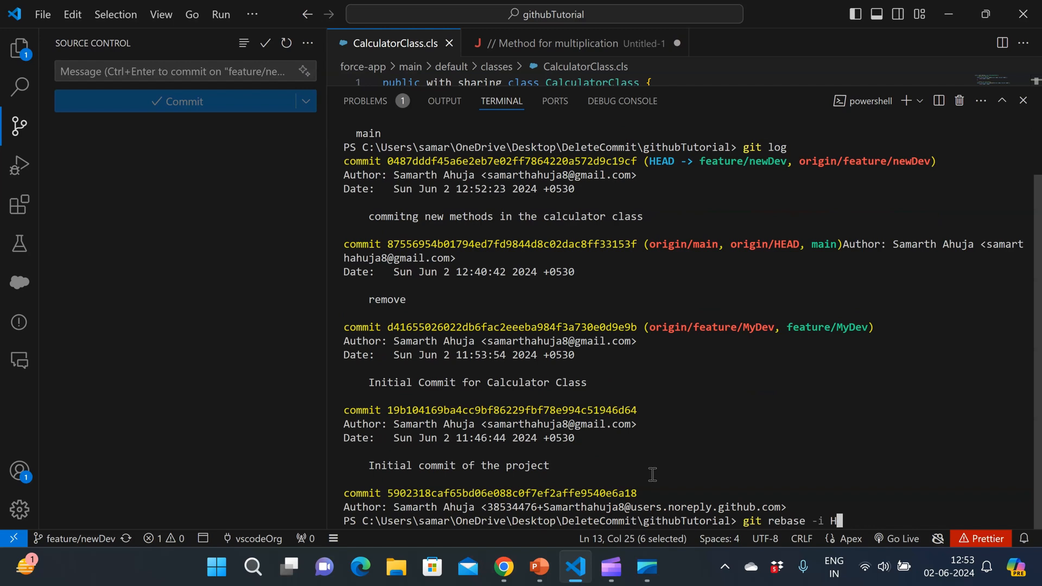
text(EAD)
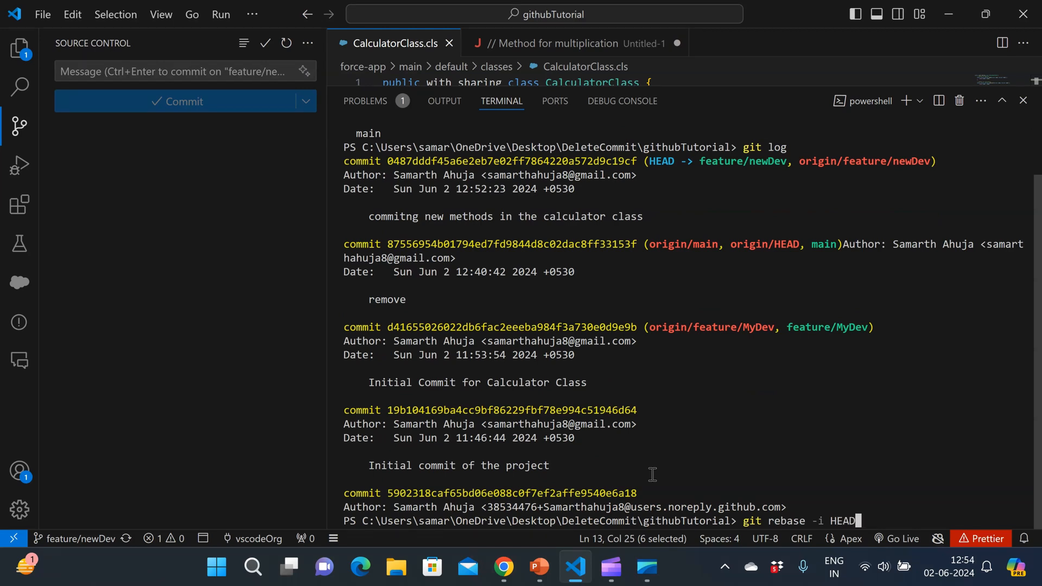
text(~)
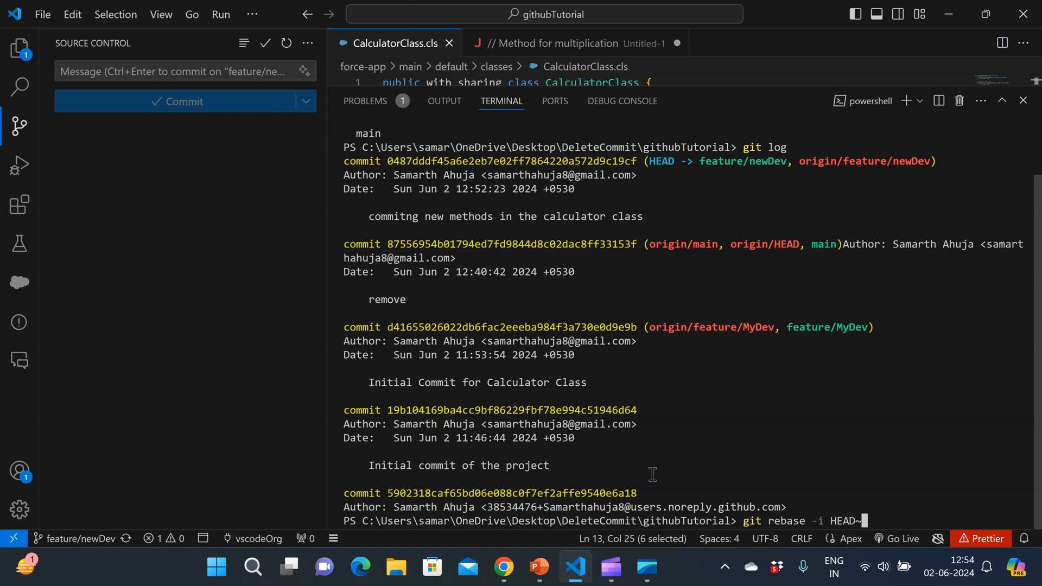
text(1)
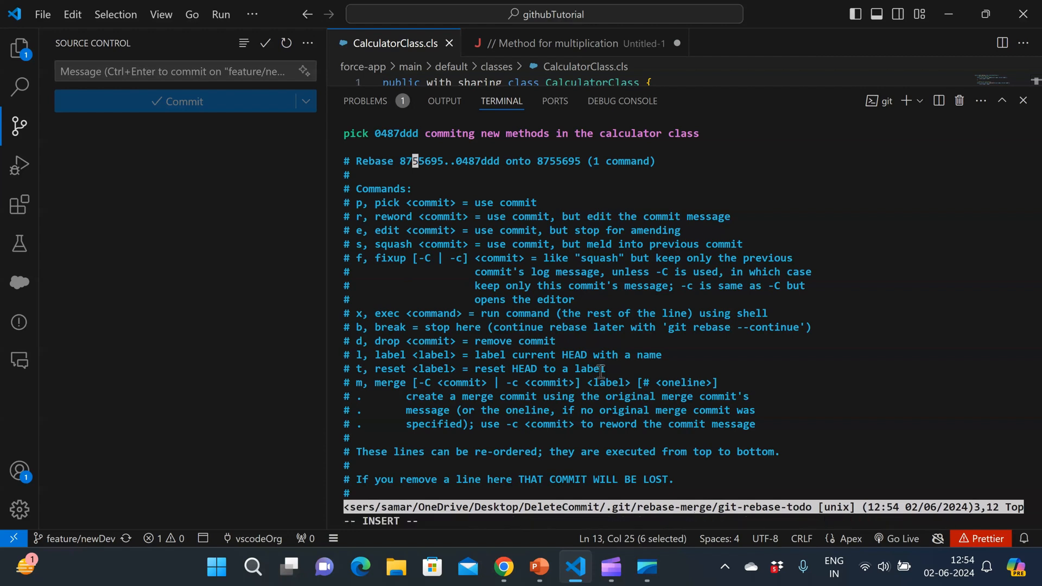
mouse_move(538, 568)
text(d)
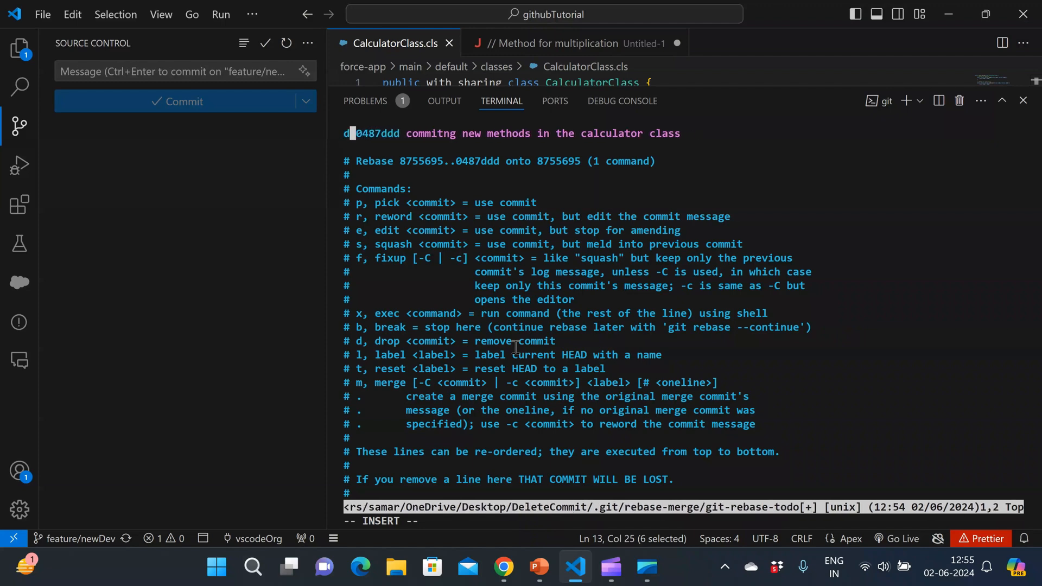
text(rop)
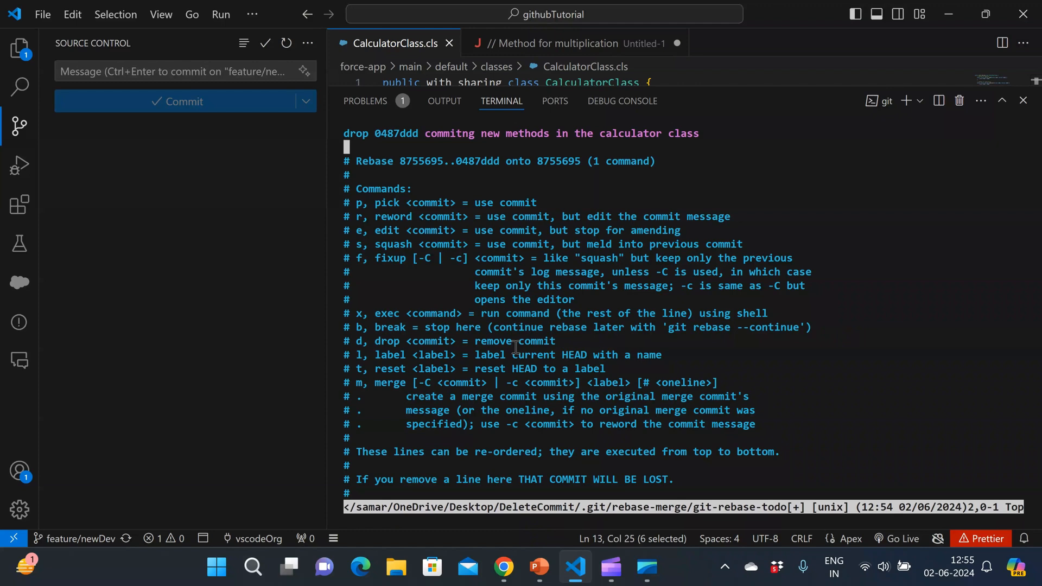
Save and quit the rebase todo file with :wq! to complete the rebase
text(:wq)
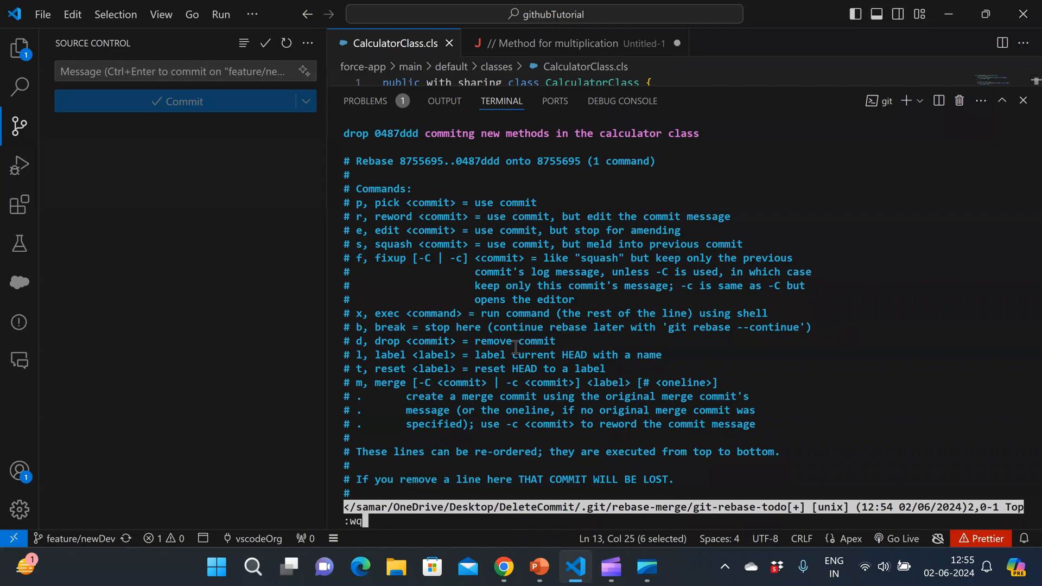
text(!)
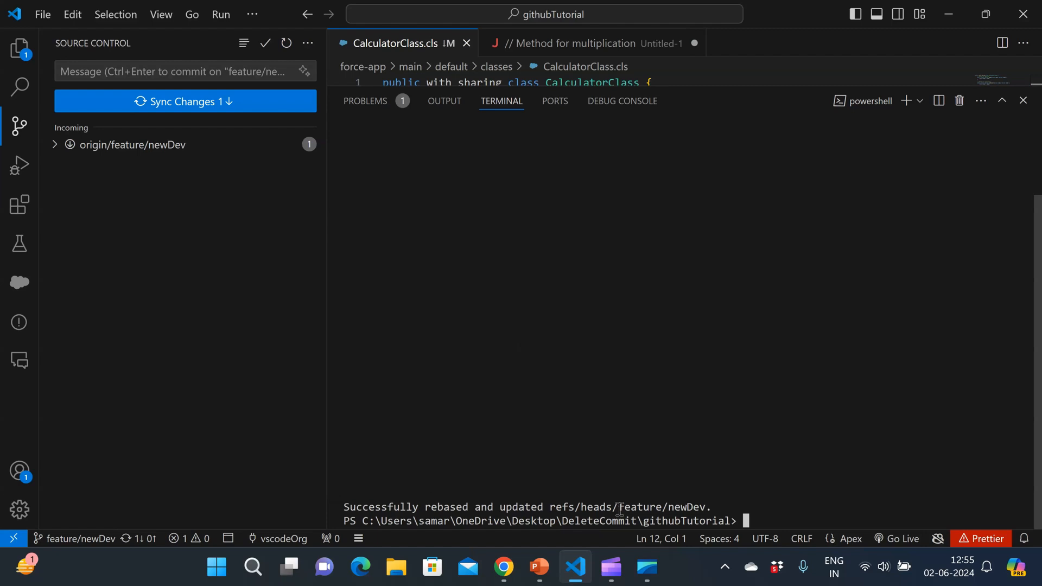
Force-push the rewritten feature/newDev branch with git push -f
text(git)
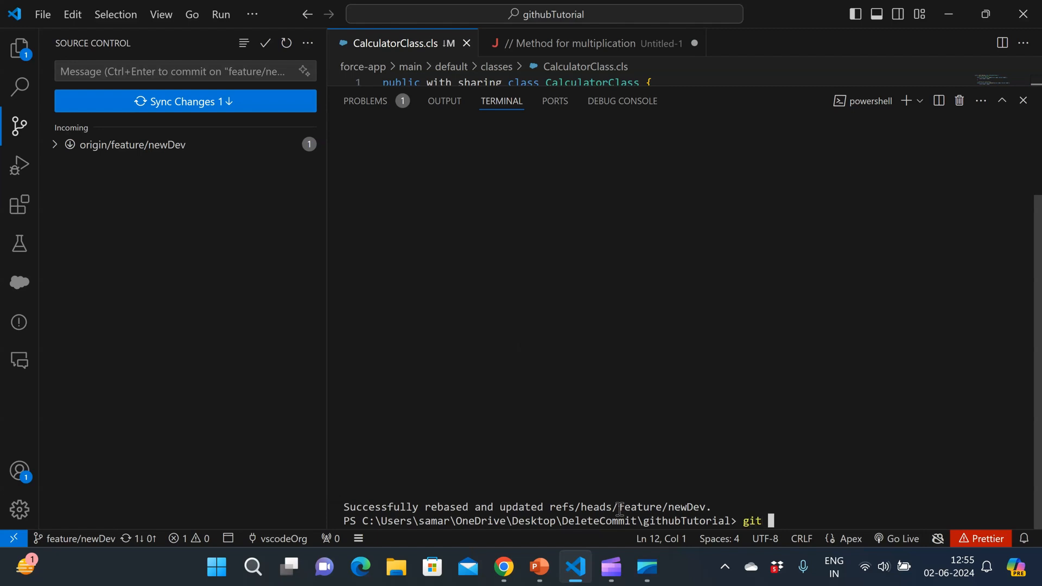
text(push -f)
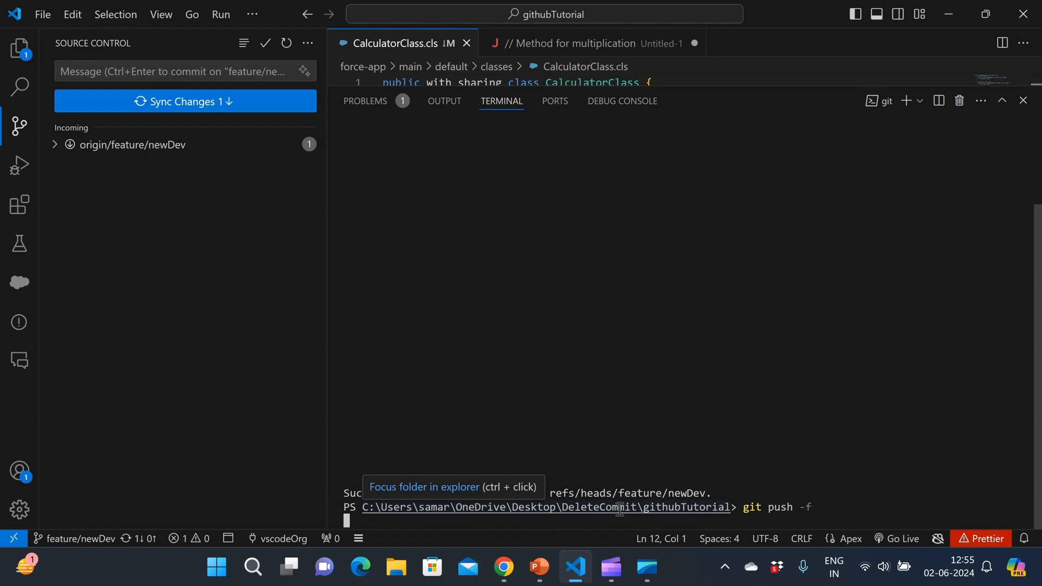
key(Enter)
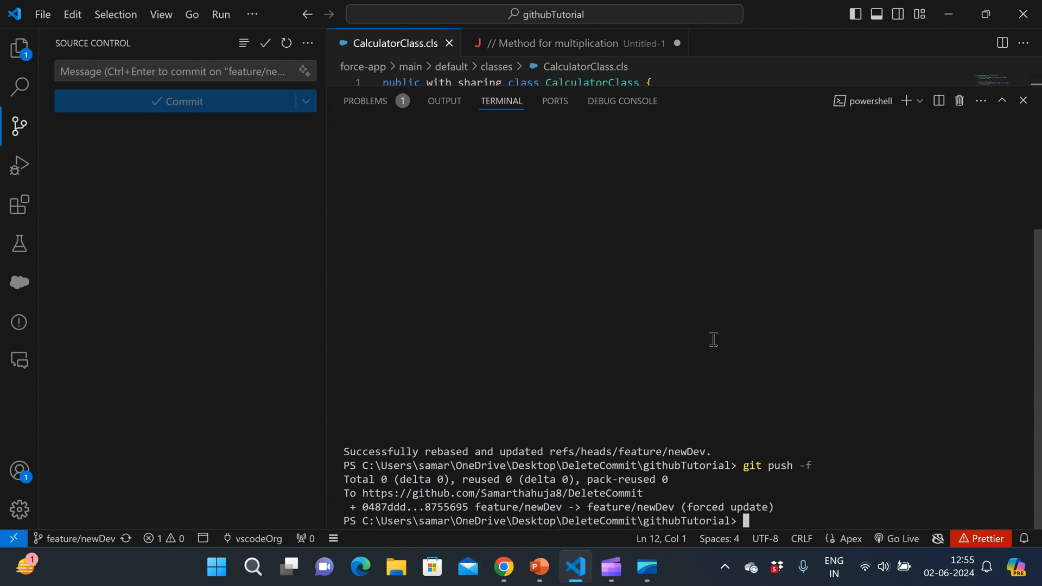
mouse_move(835, 259)
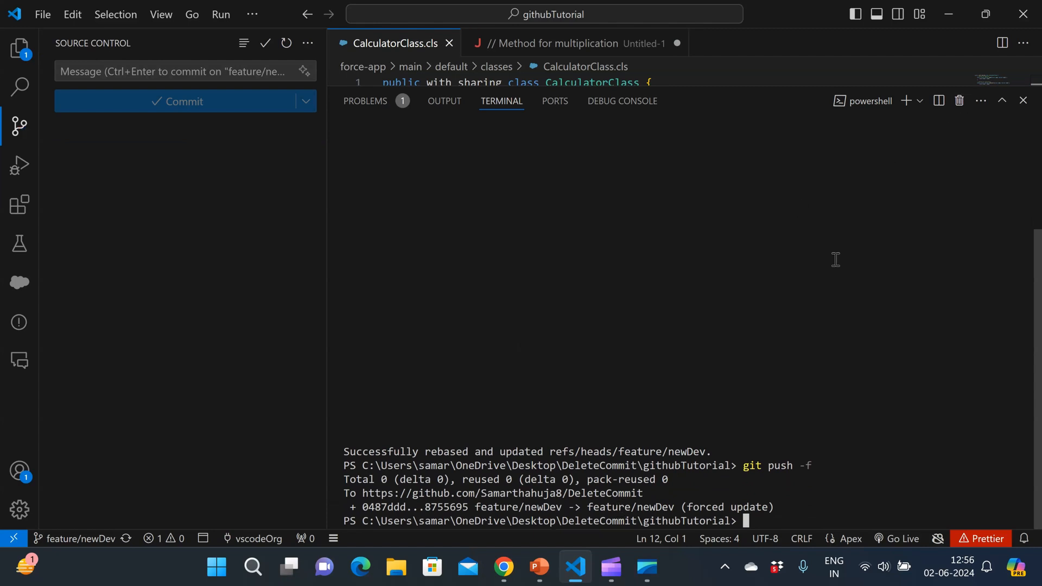
Run git log, select the latest commit hash, and scroll through the history
text(git log)
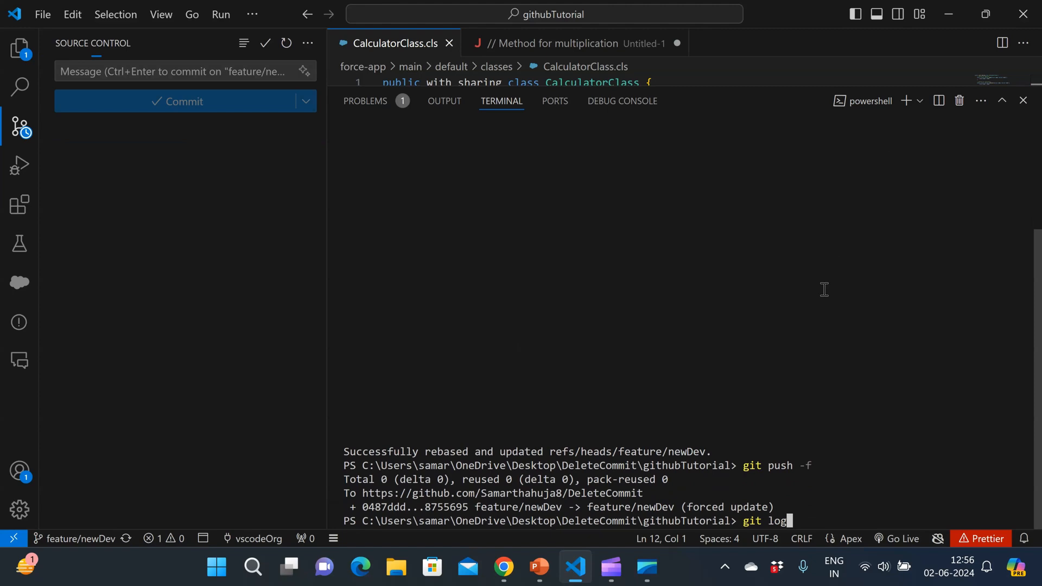
key(Enter)
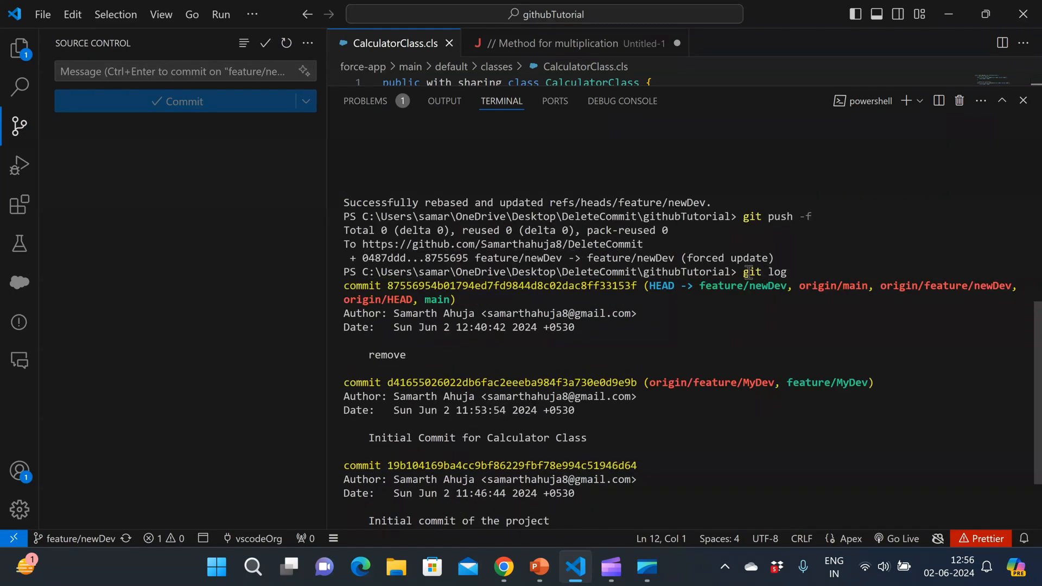
double_click(512, 285)
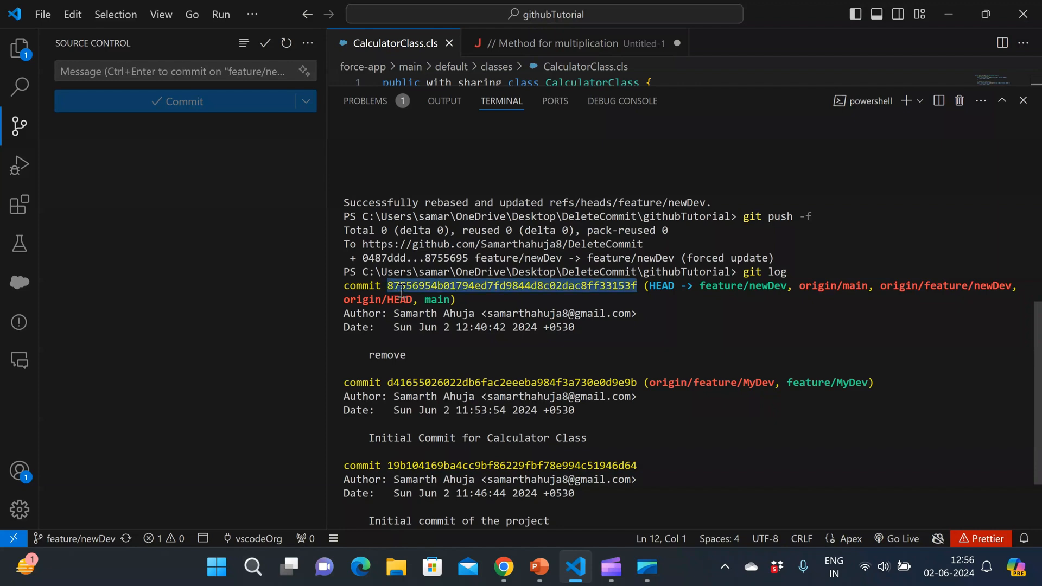
scroll(down, 3)
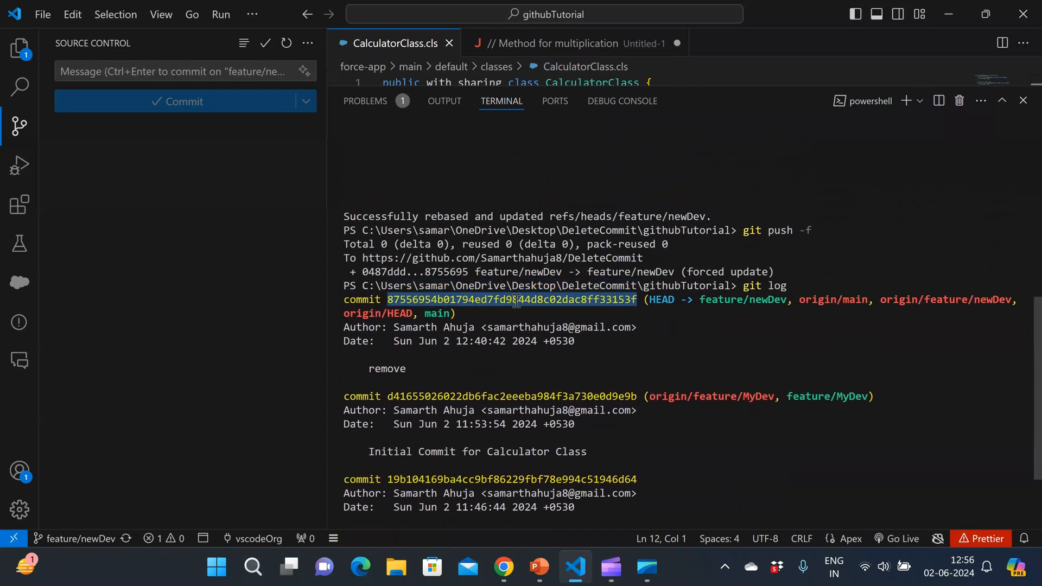
scroll(down, 3)
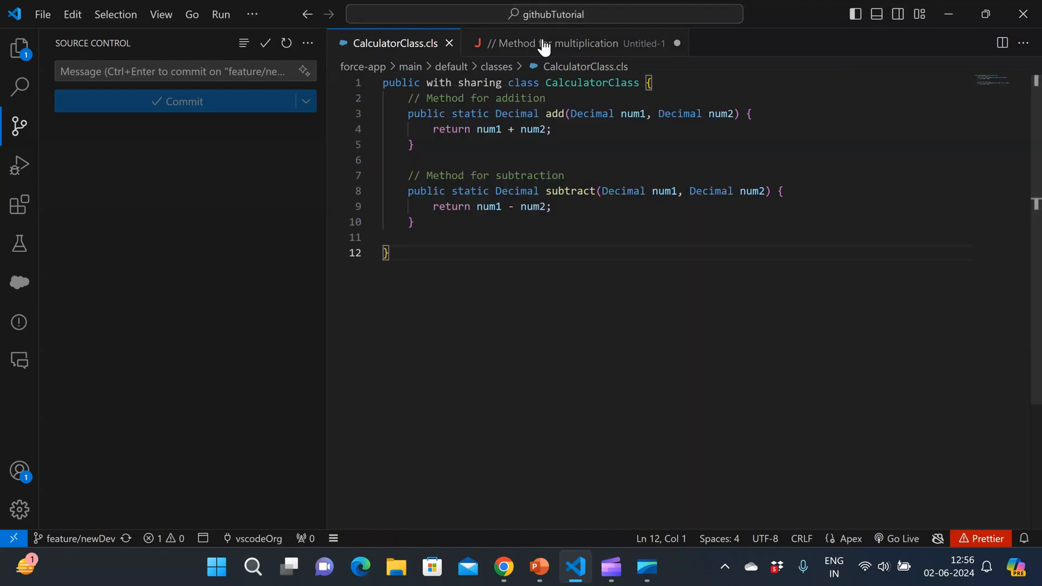
Move the multiply and divide methods into CalculatorClass.cls and enter commit message 'Adding new changes'
click(572, 43)
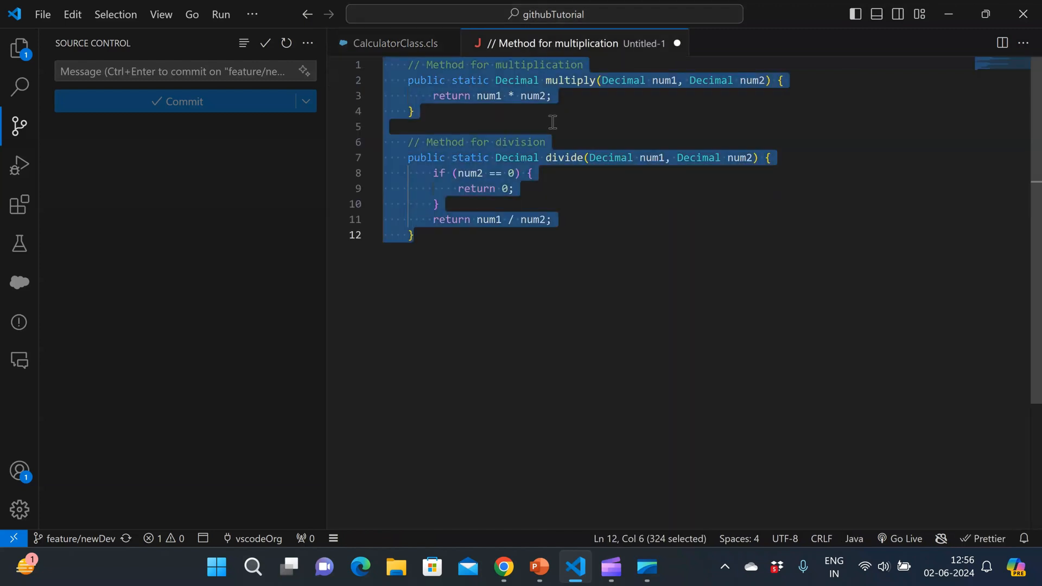
click(396, 43)
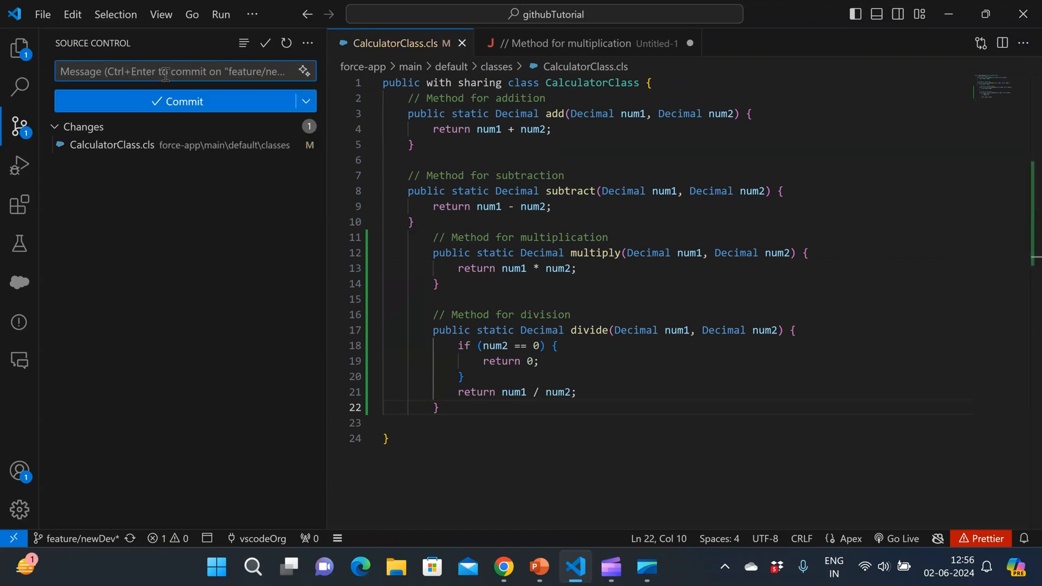
text(Adding new c)
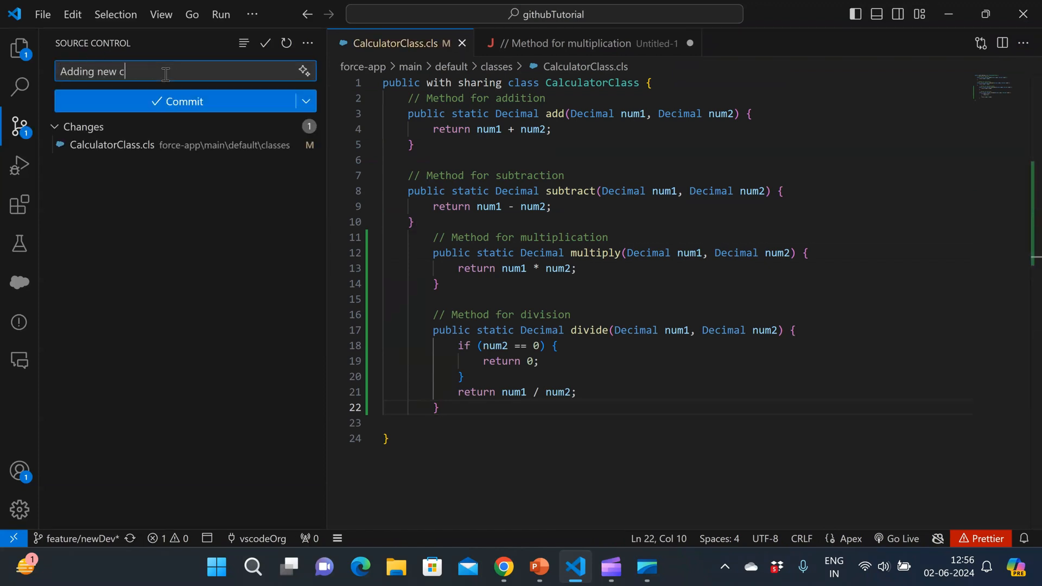
text(hanges)
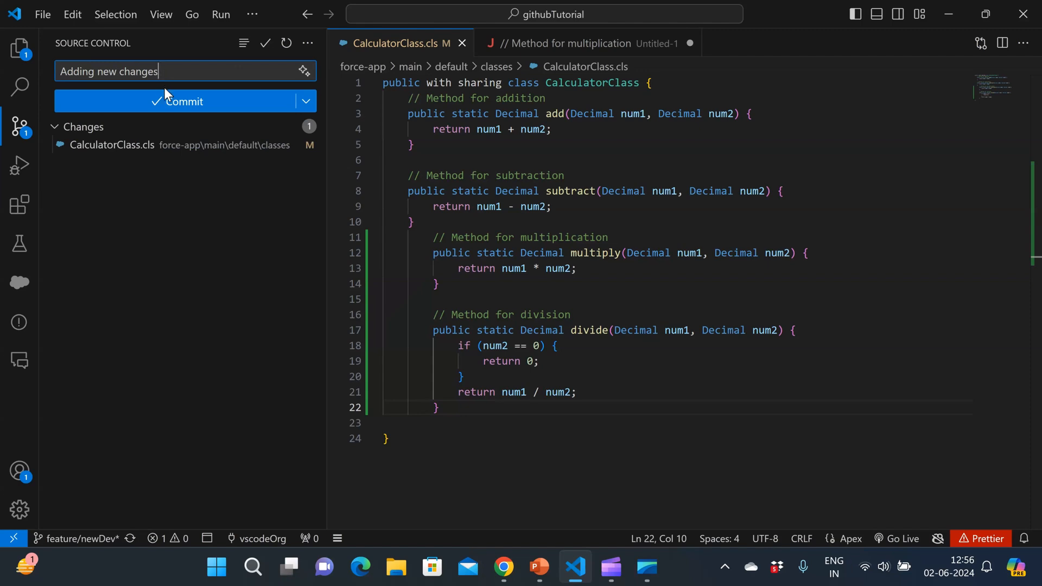
Commit the new methods and push them to the remote feature/newDev branch
click(185, 101)
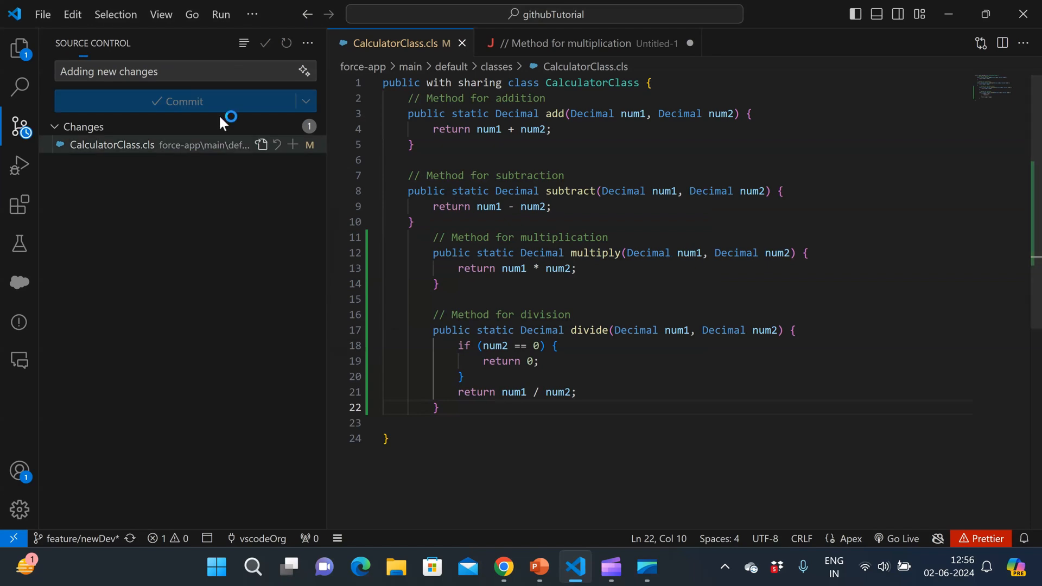
click(184, 101)
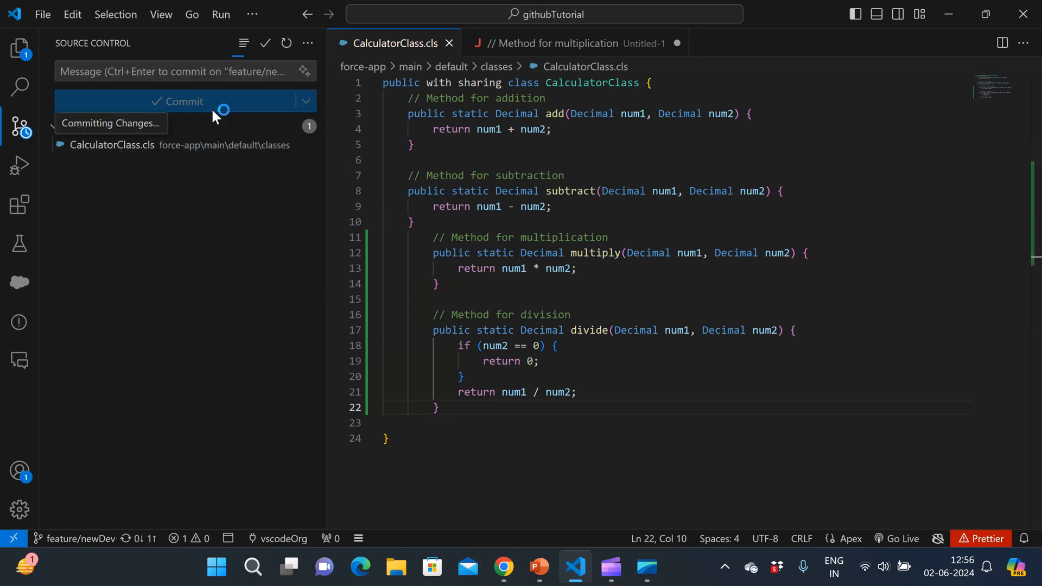
click(184, 101)
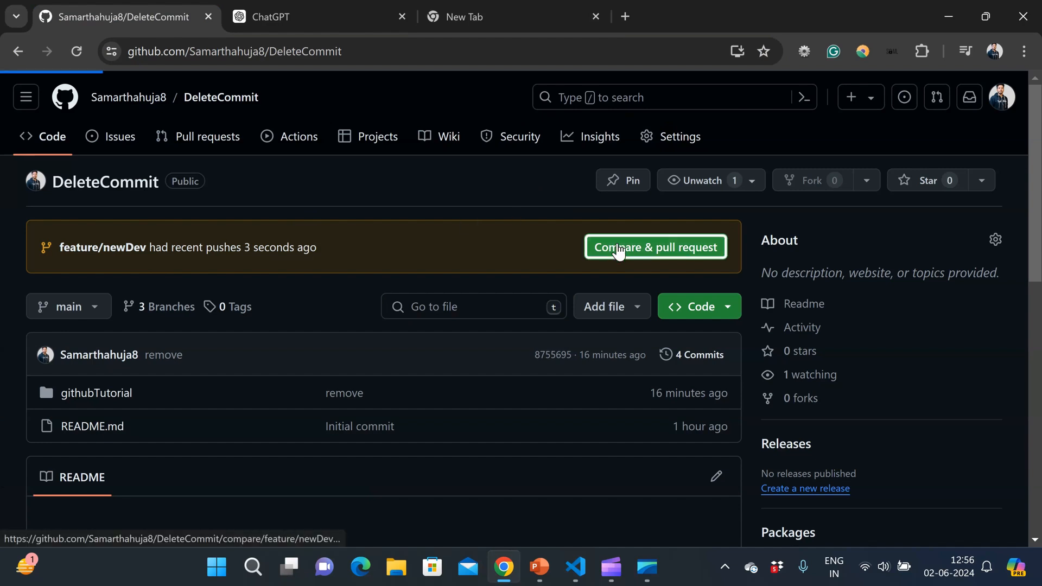
Create pull request #3, 'Adding new changes', merging feature/newDev into main
click(654, 246)
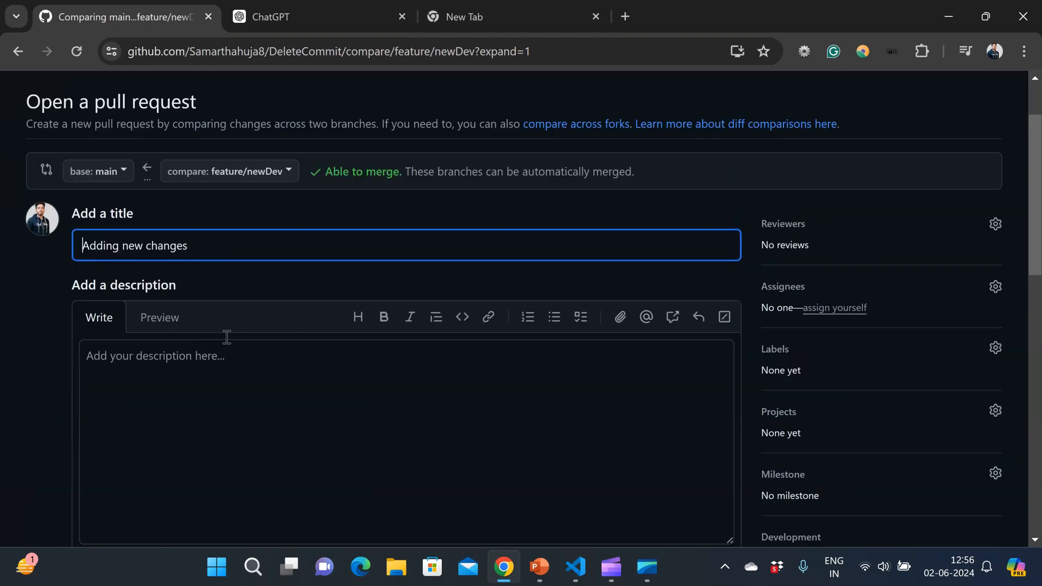
scroll(down, 3)
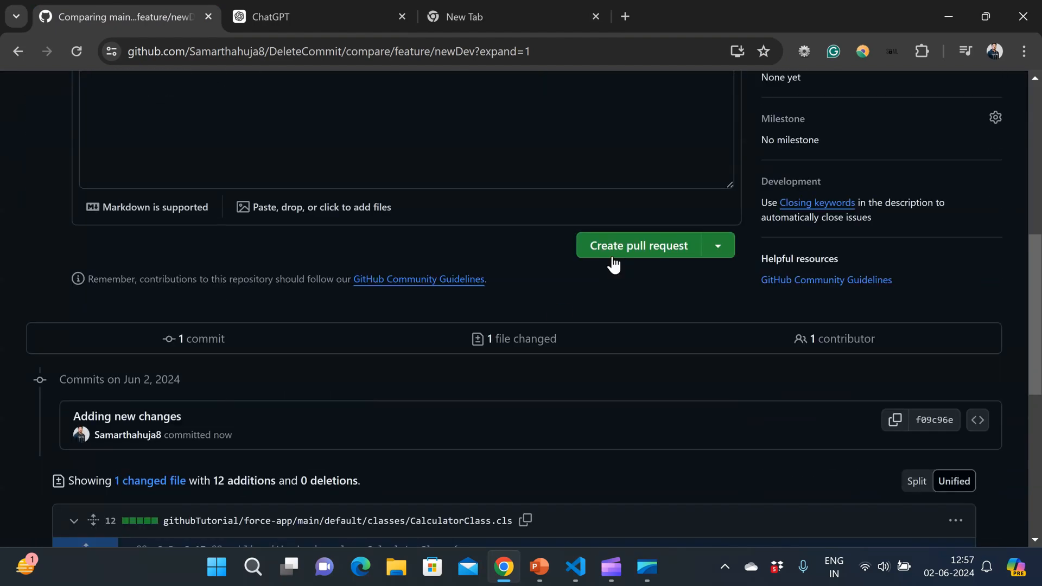
click(638, 245)
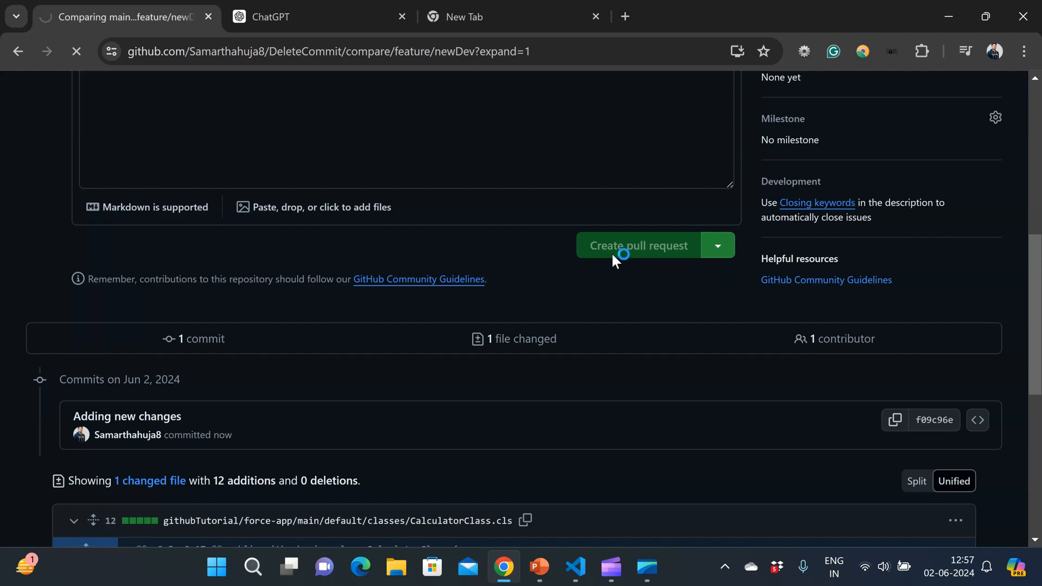
click(636, 245)
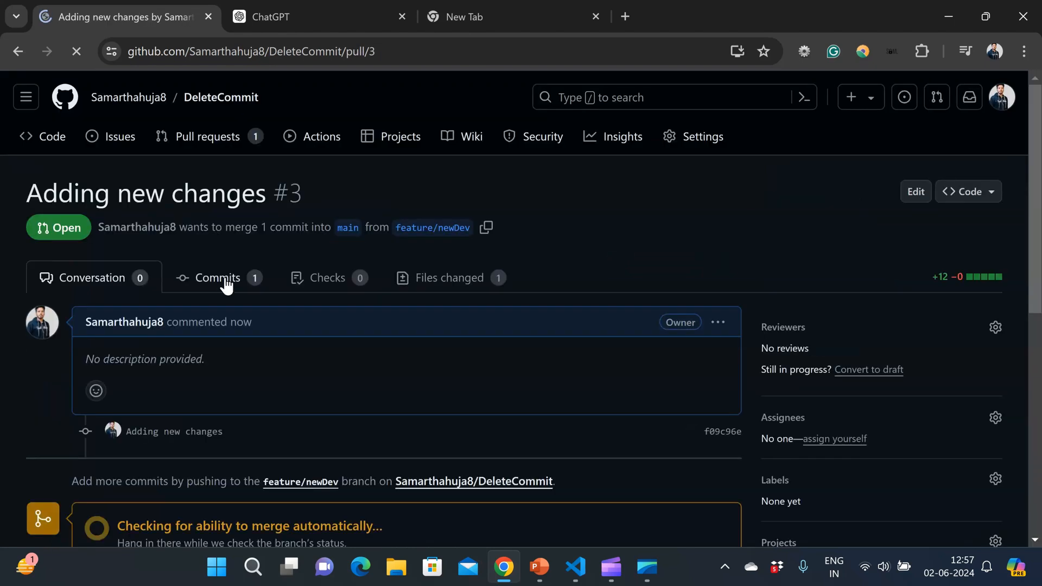
Confirm pull request #3 lists only the 'Adding new changes' commit, then return to Conversation
click(216, 278)
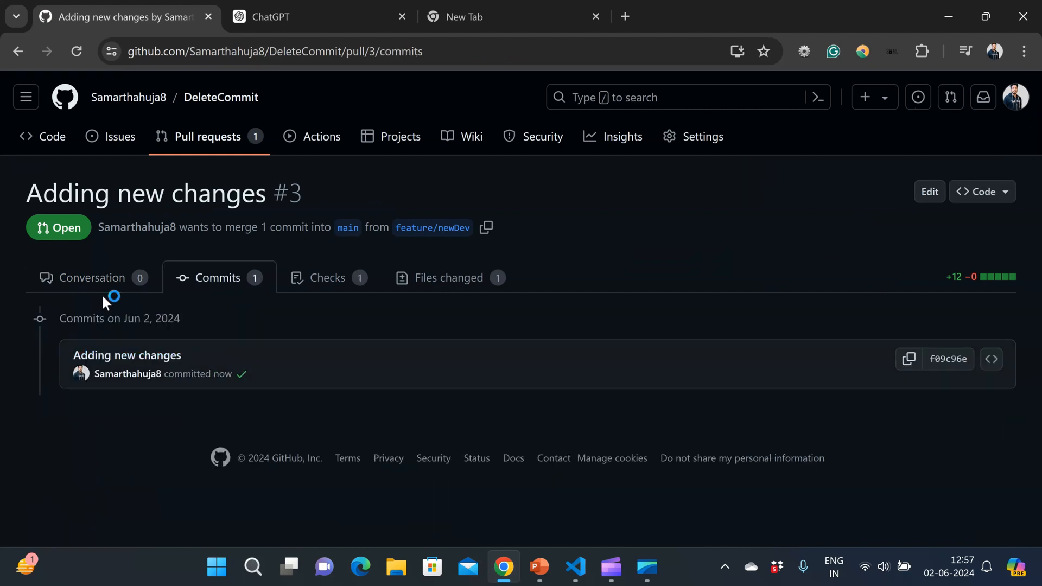
mouse_move(126, 373)
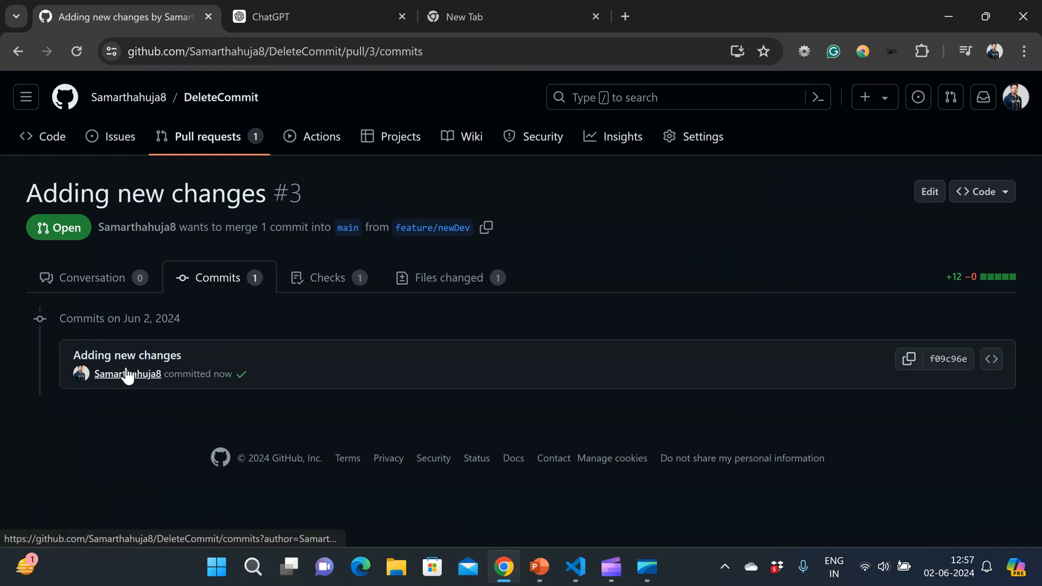
click(127, 374)
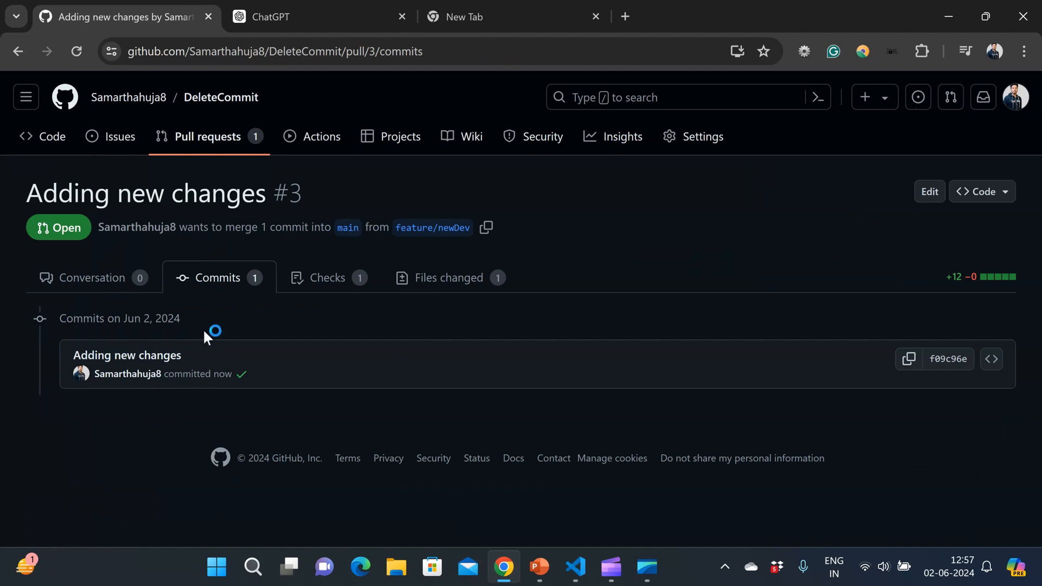
mouse_move(92, 277)
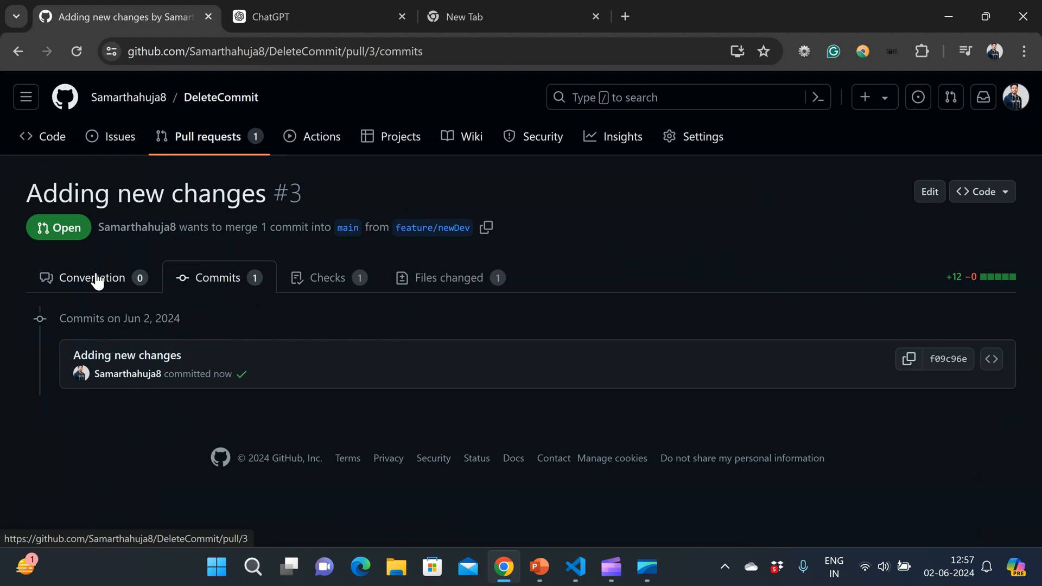
click(538, 567)
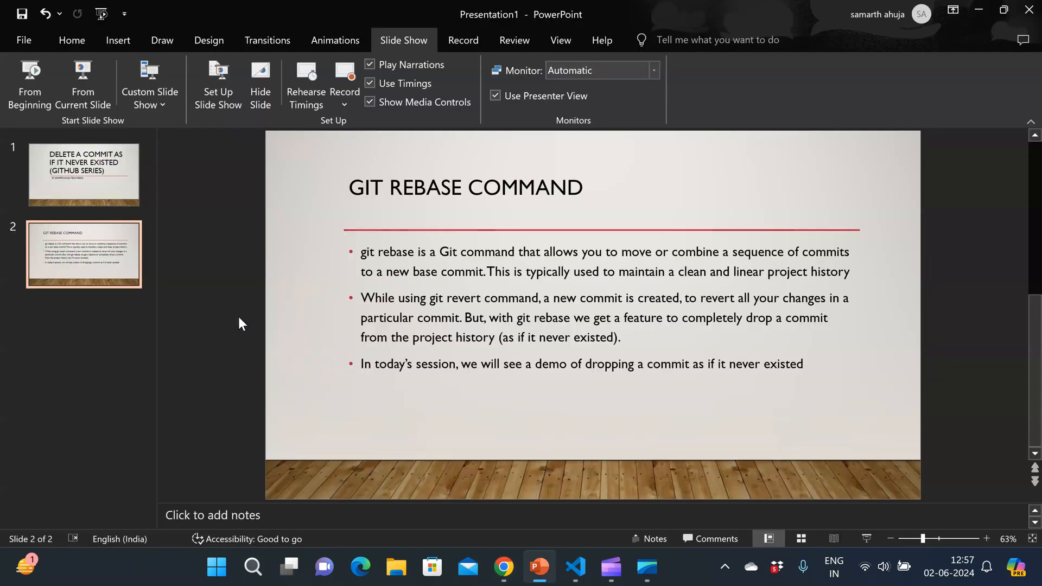